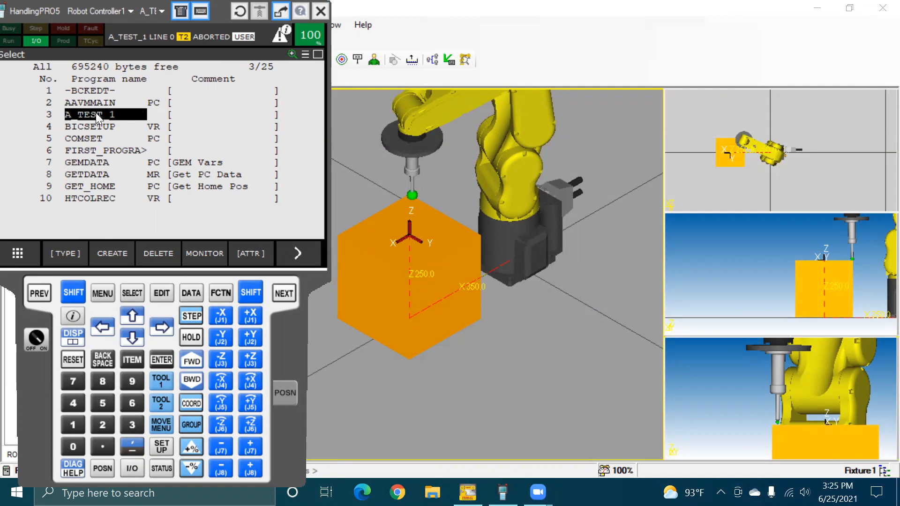
pyautogui.moveTo(142, 195)
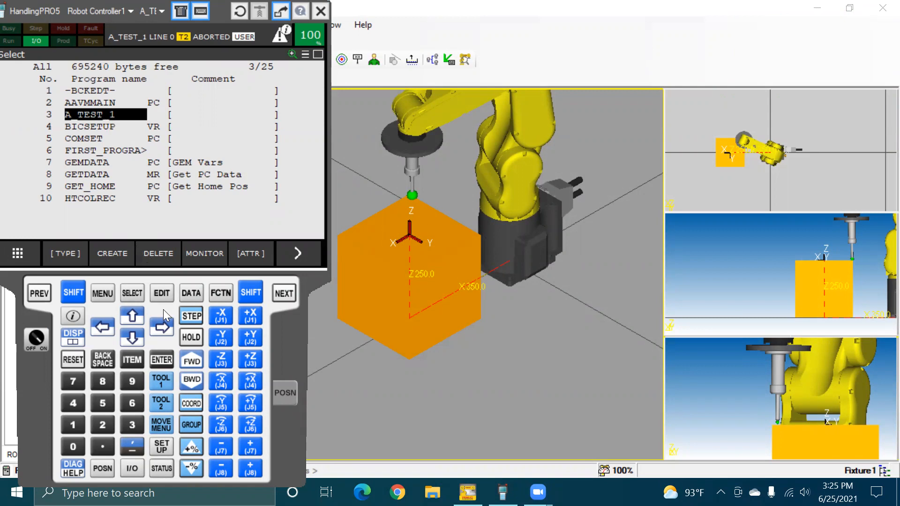
# Open A_TEST_1 from the SELECT list and move down to its UTOOL_NUM=1 line
pyautogui.click(161, 360)
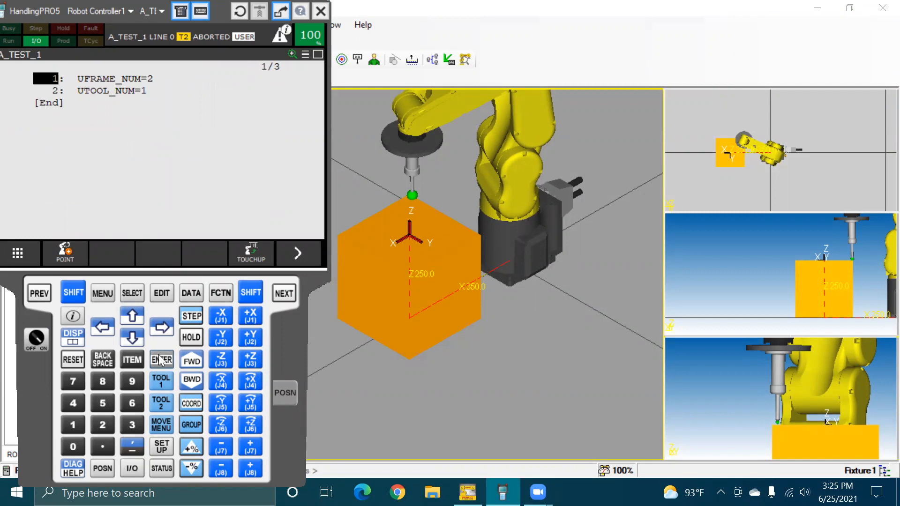
pyautogui.click(131, 338)
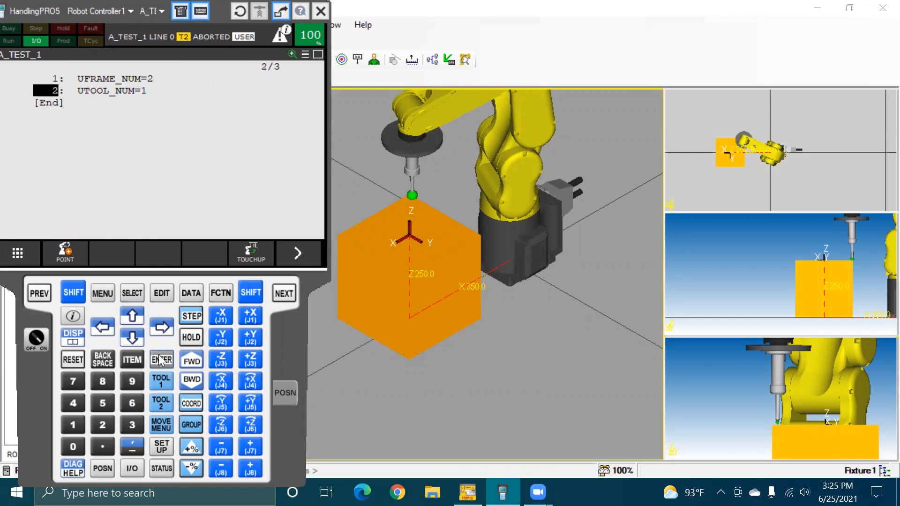
# Move the cursor down to the [End] line below UTOOL_NUM=1
pyautogui.click(132, 327)
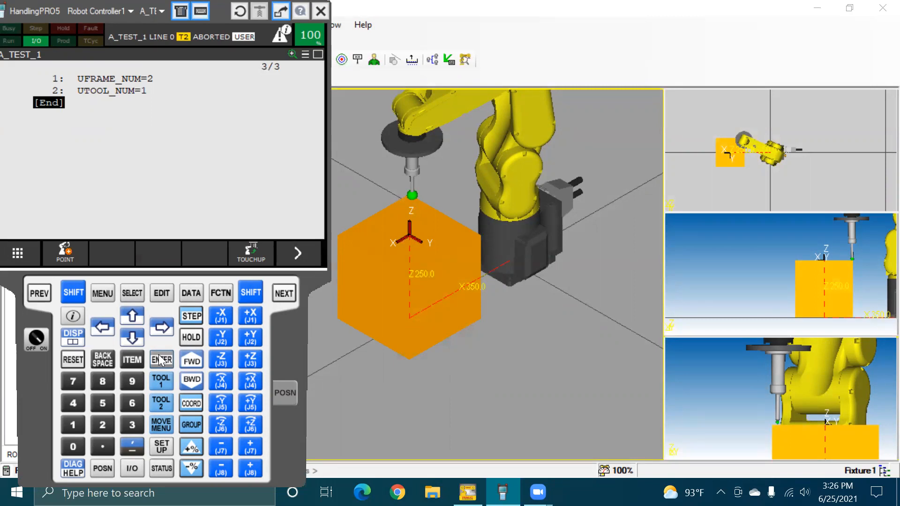
pyautogui.moveTo(190, 402)
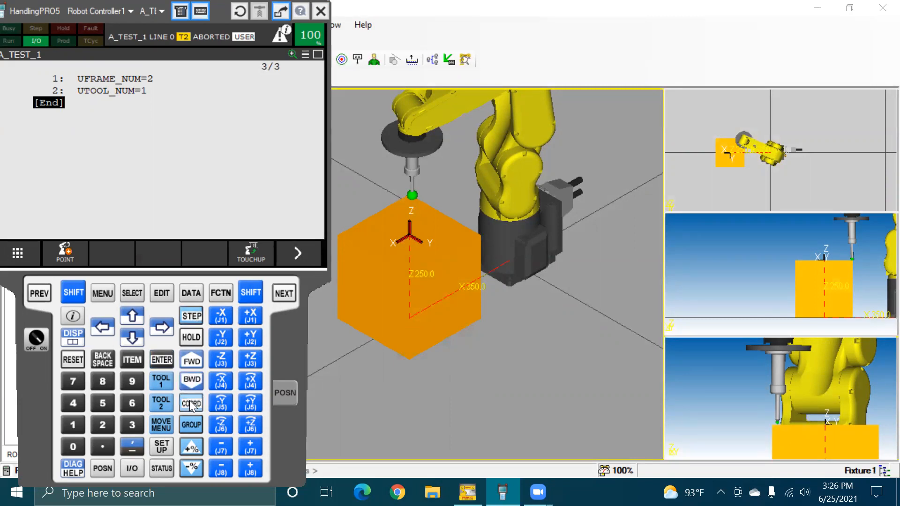
# Cycle COORD through JOINT to WORLD jogging at 10% override
pyautogui.click(191, 403)
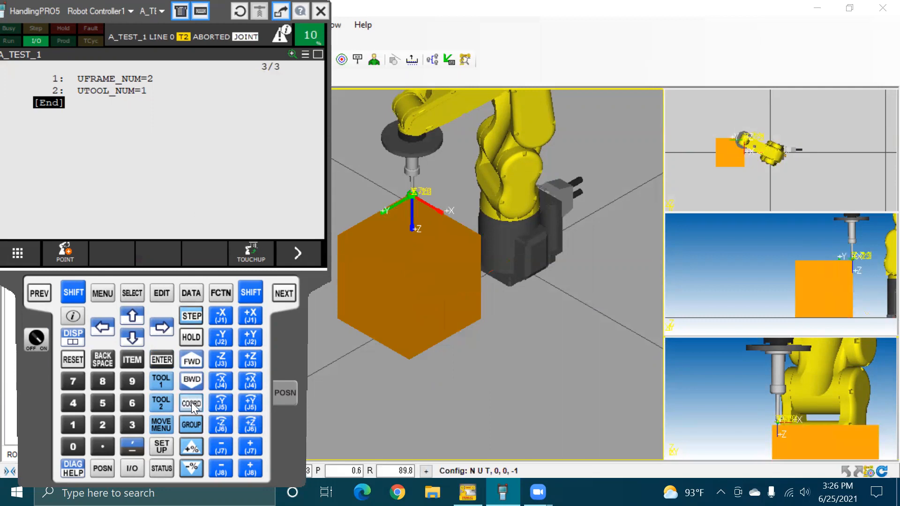
pyautogui.click(191, 403)
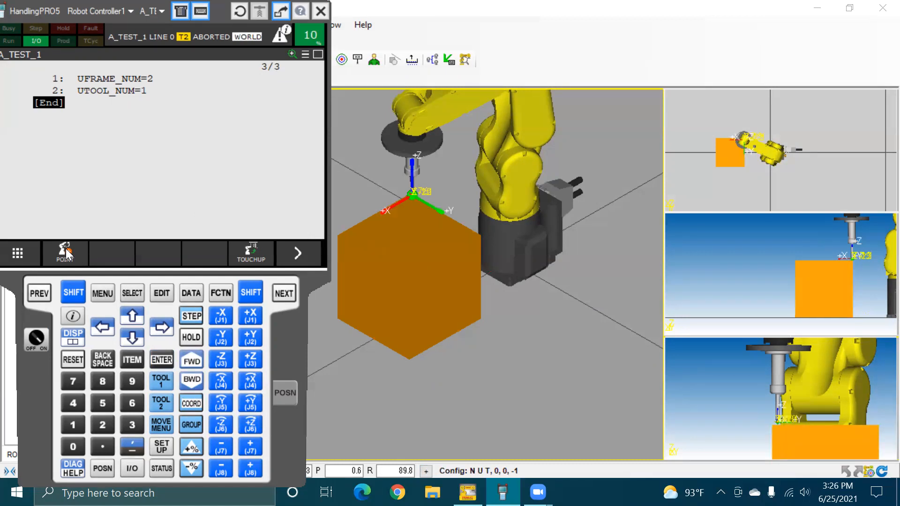
# Record line 3 as J P[1] 100% FINE at the robot's current position
pyautogui.click(65, 253)
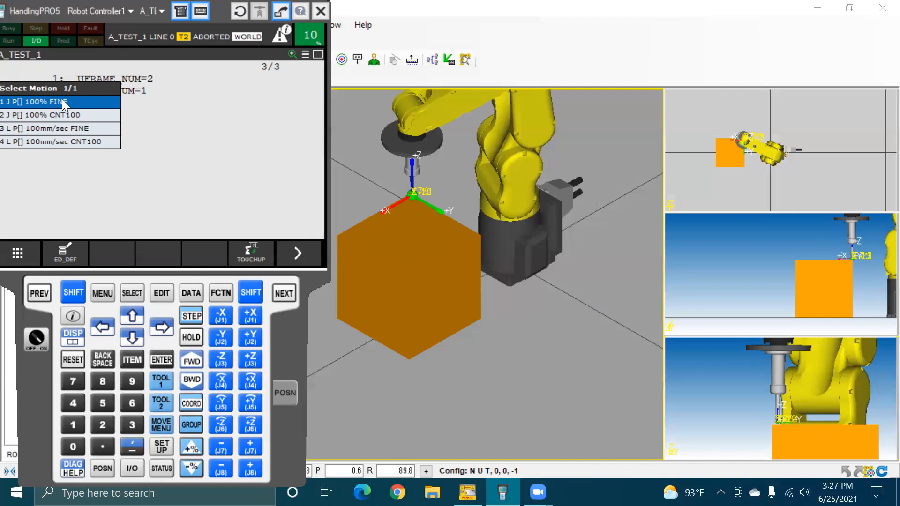
pyautogui.moveTo(12, 105)
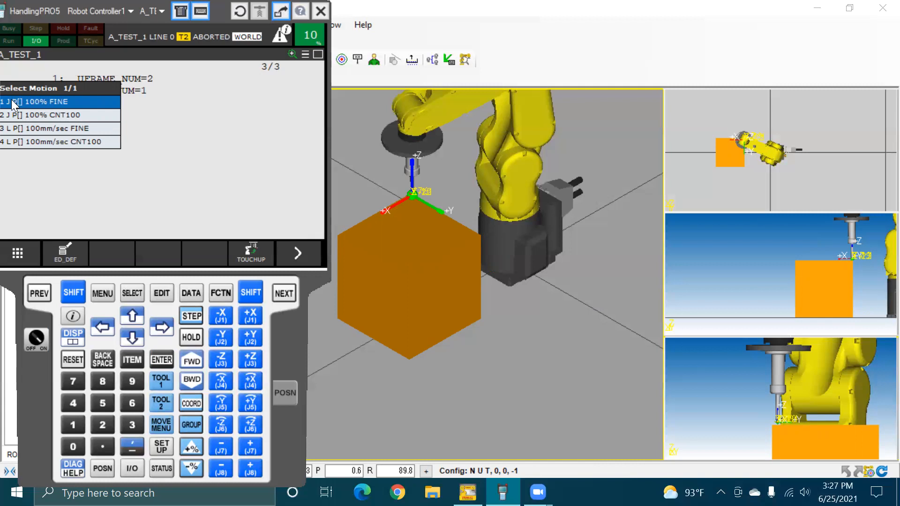
pyautogui.moveTo(40, 107)
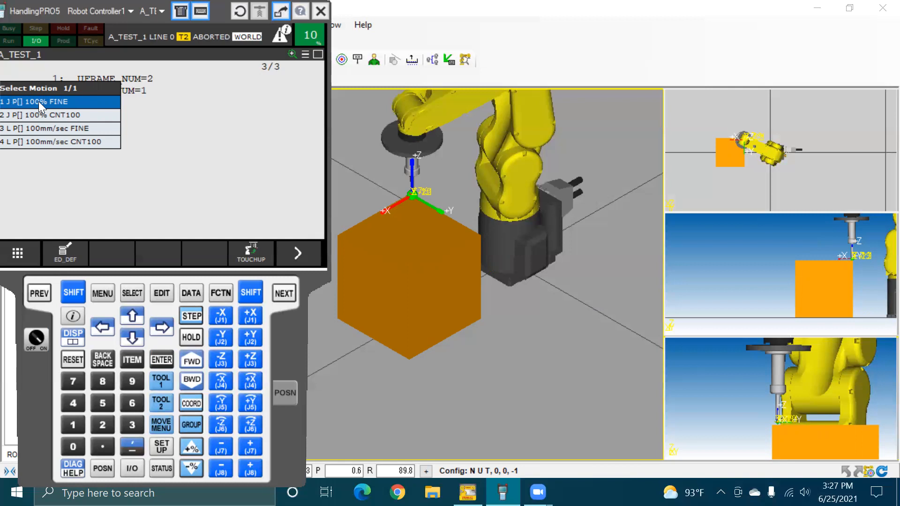
pyautogui.click(35, 101)
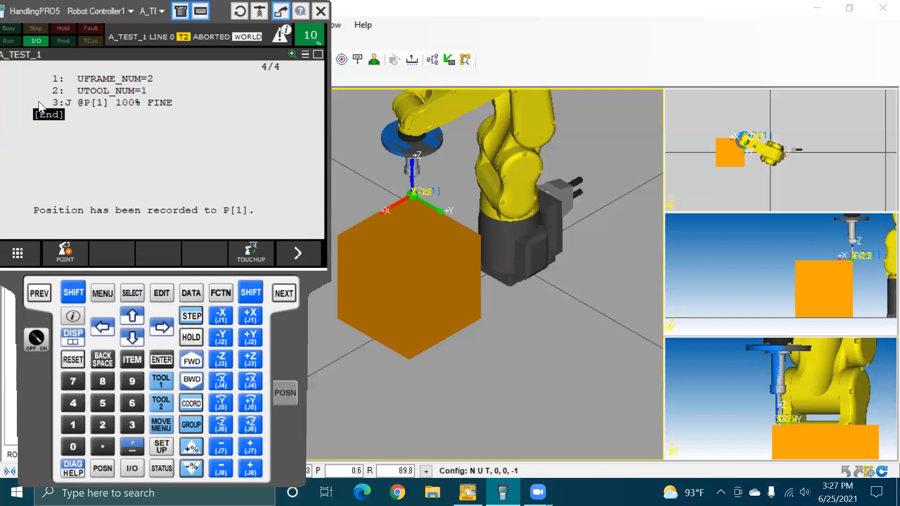
pyautogui.moveTo(213, 295)
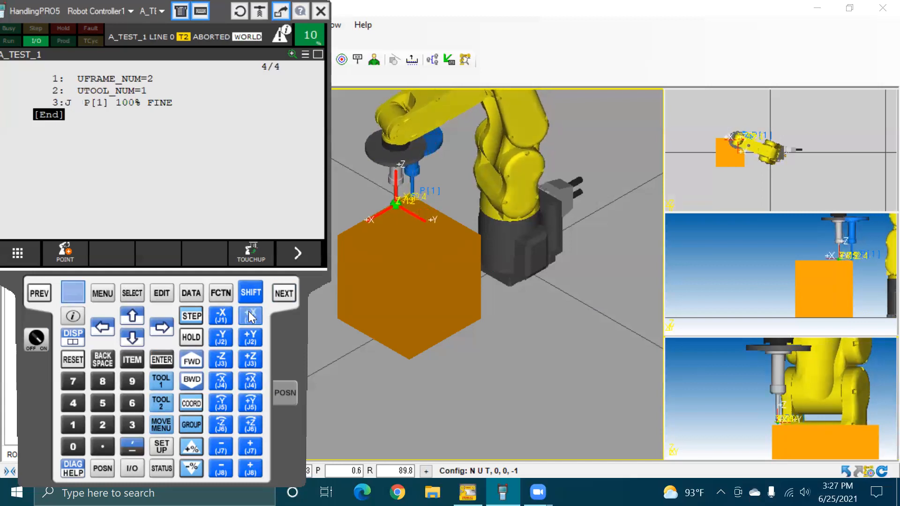
# Jog the tool along X at 5% to a spot above the orange box's left corner
pyautogui.click(251, 316)
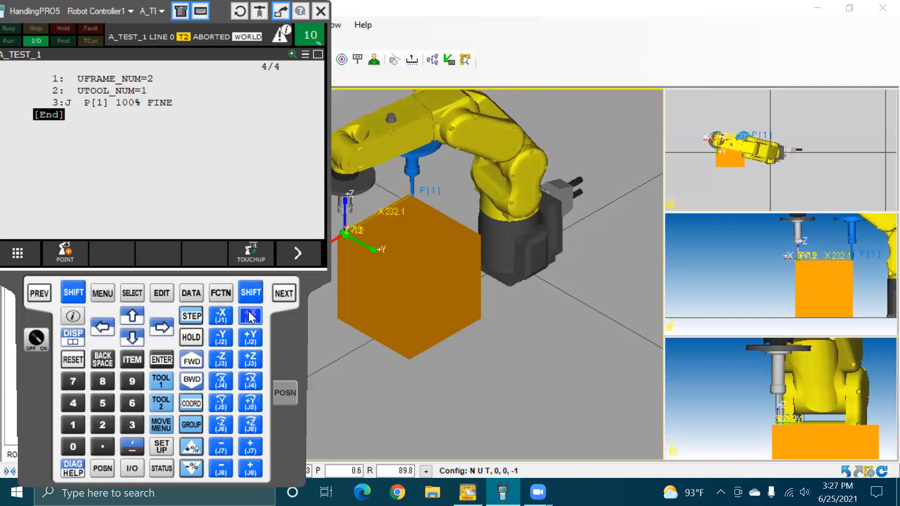
pyautogui.click(251, 316)
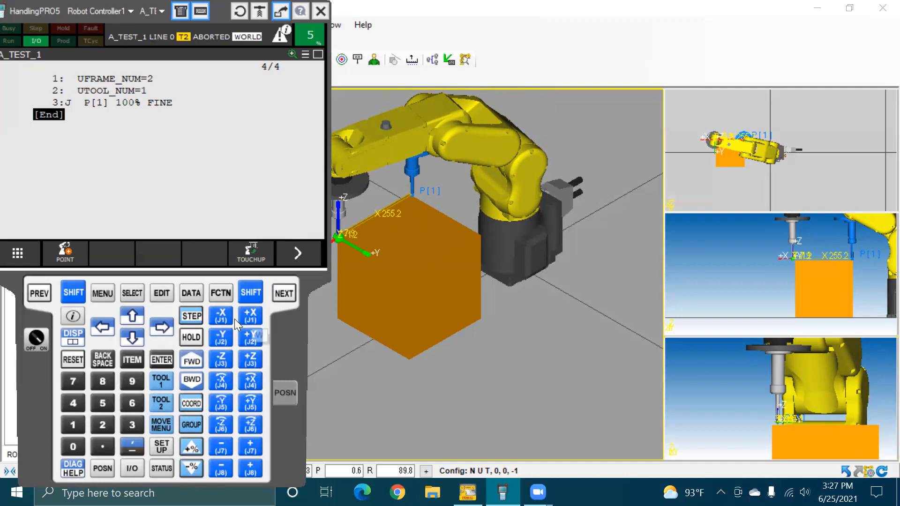
pyautogui.click(221, 314)
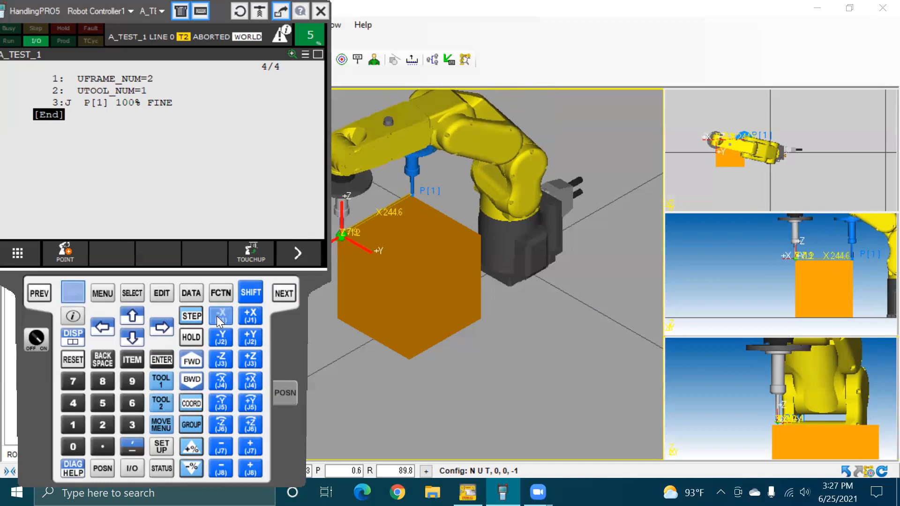
pyautogui.click(250, 316)
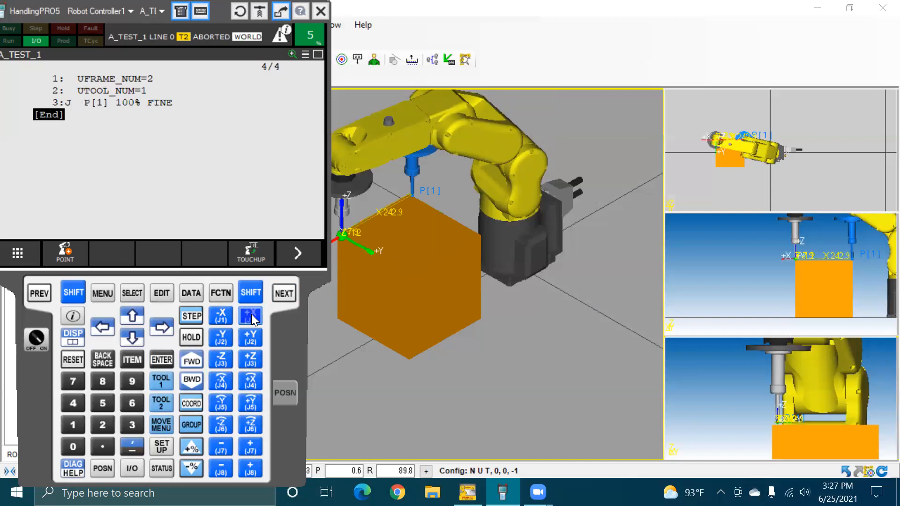
pyautogui.click(251, 314)
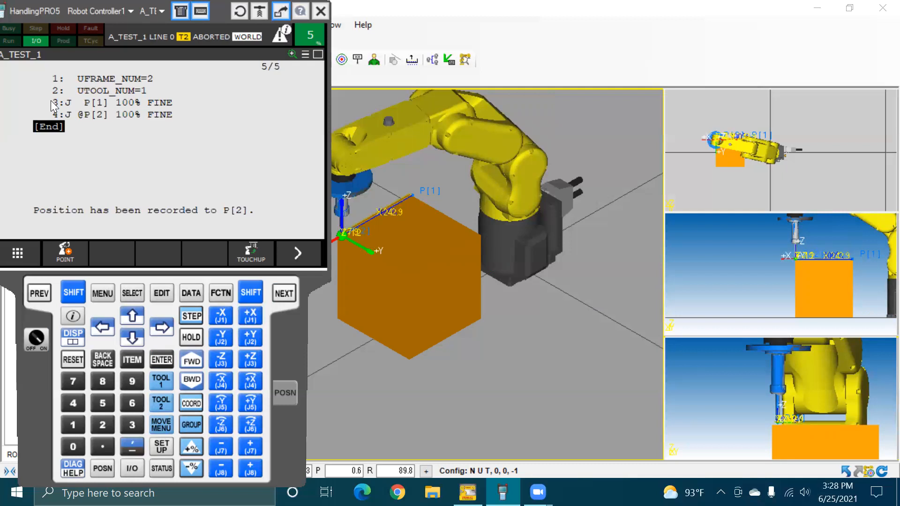
pyautogui.moveTo(70, 359)
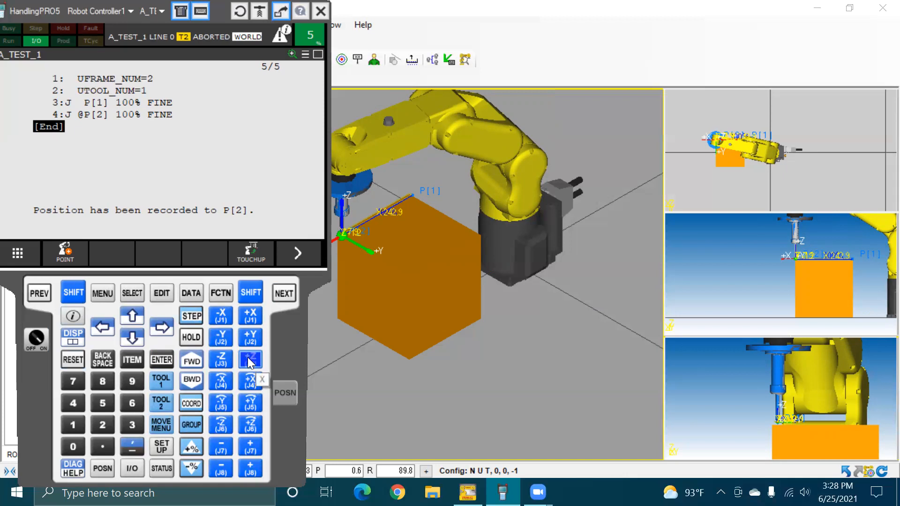
# Jog the tool up along Z, back along X and sideways along Y toward the next point
pyautogui.click(250, 360)
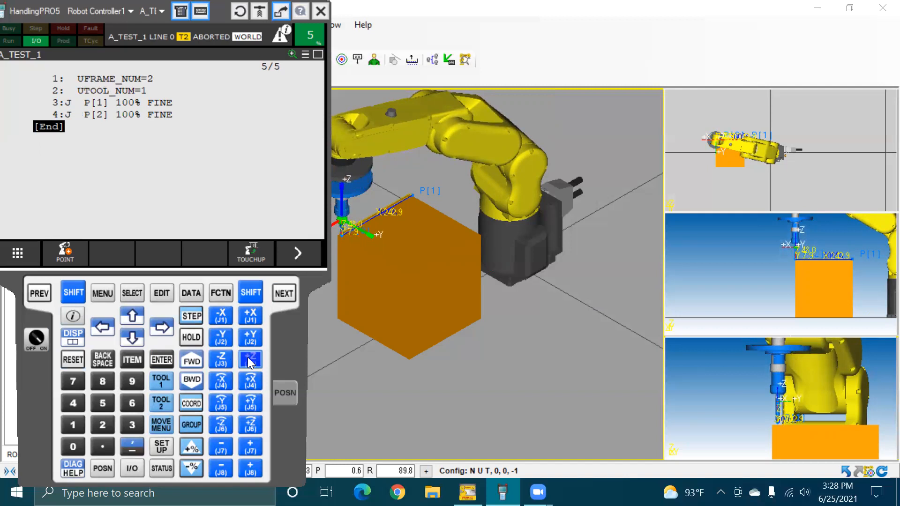
pyautogui.click(250, 360)
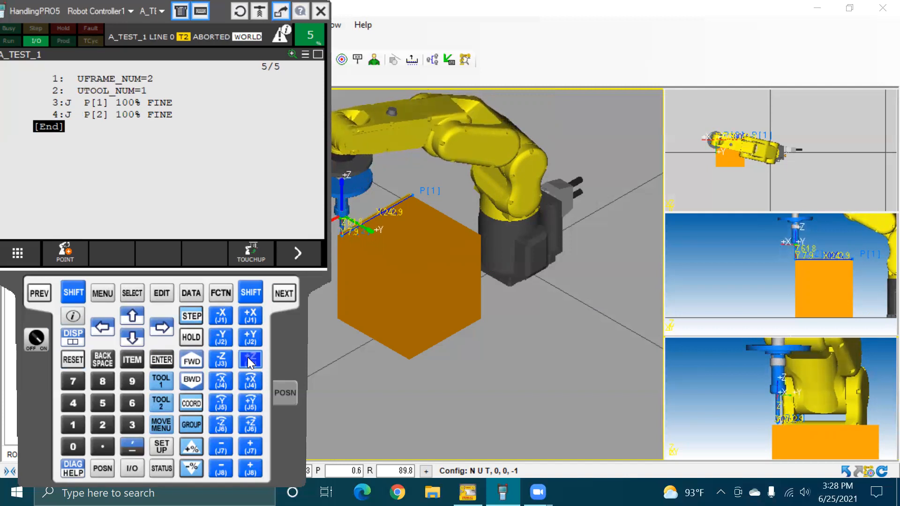
pyautogui.click(249, 360)
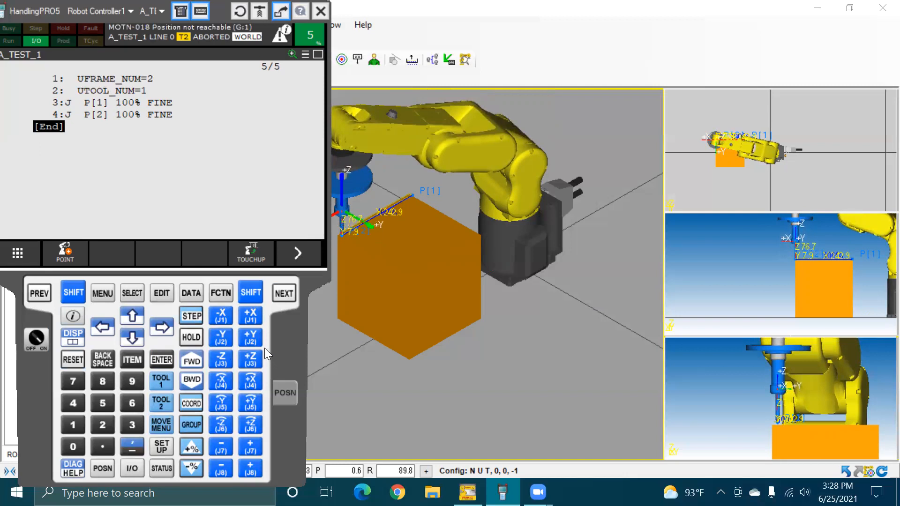
pyautogui.click(220, 315)
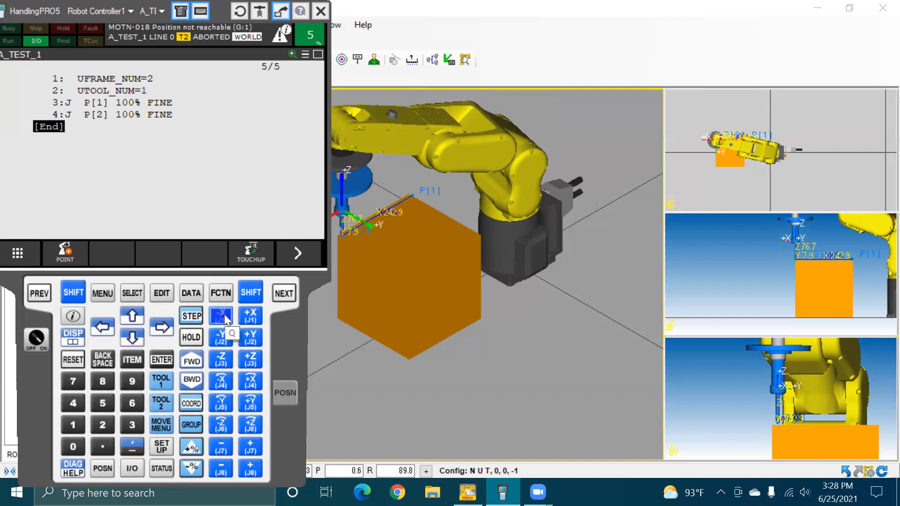
pyautogui.click(221, 315)
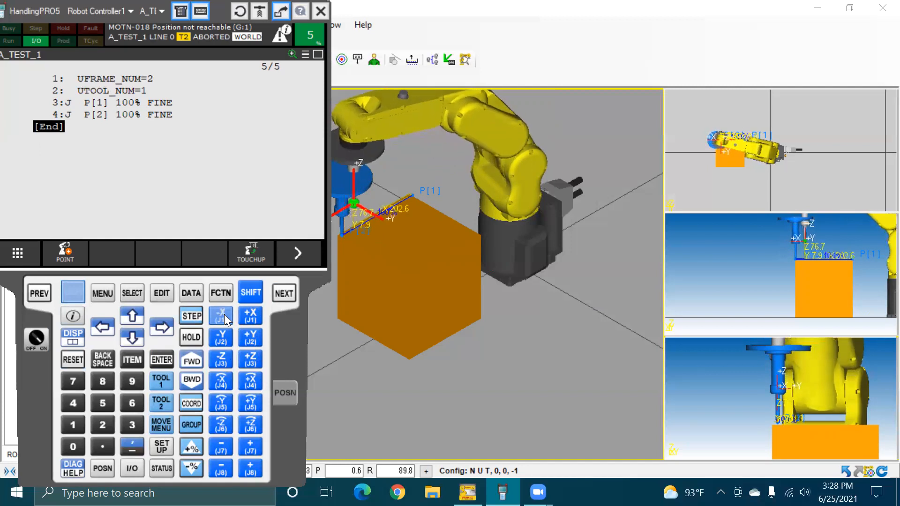
pyautogui.click(220, 314)
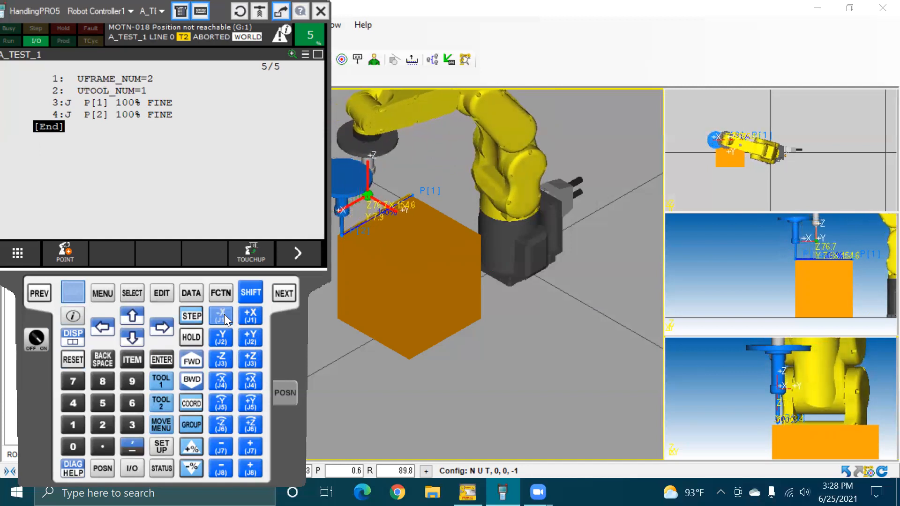
pyautogui.click(219, 316)
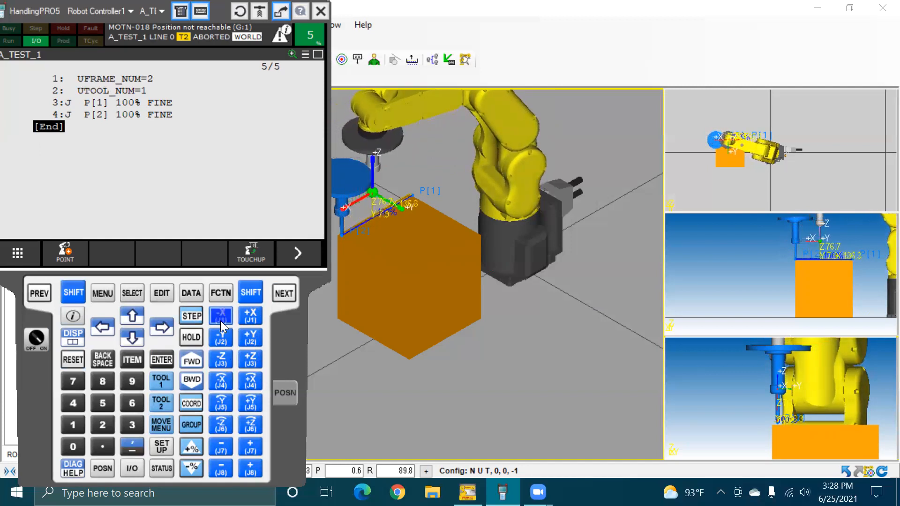
pyautogui.click(251, 339)
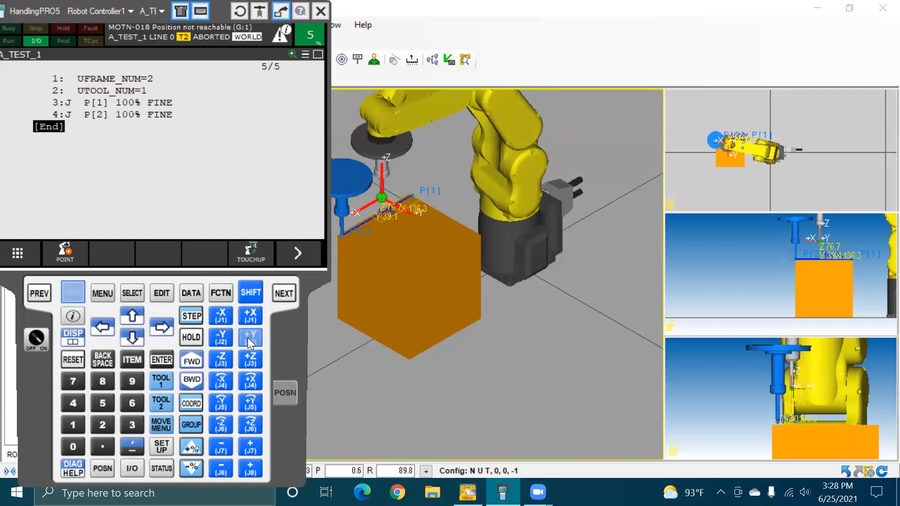
pyautogui.click(250, 337)
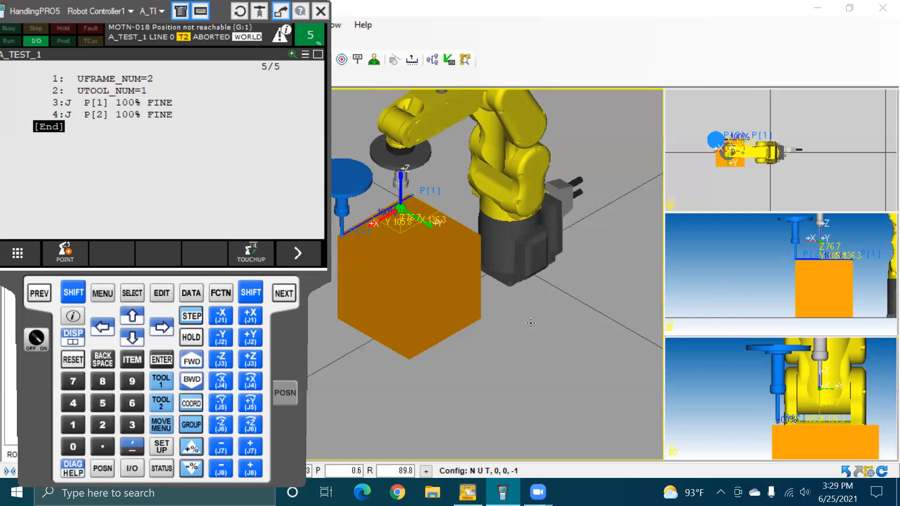
pyautogui.moveTo(639, 269)
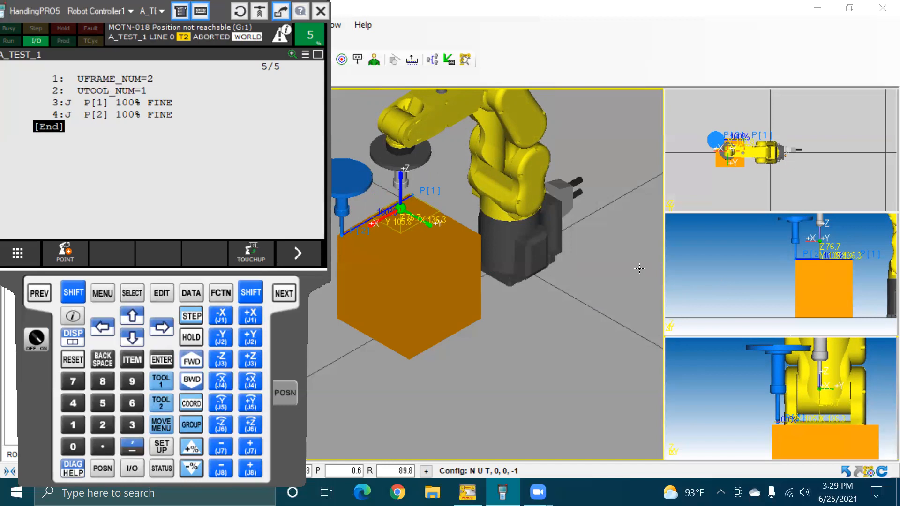
pyautogui.moveTo(601, 360)
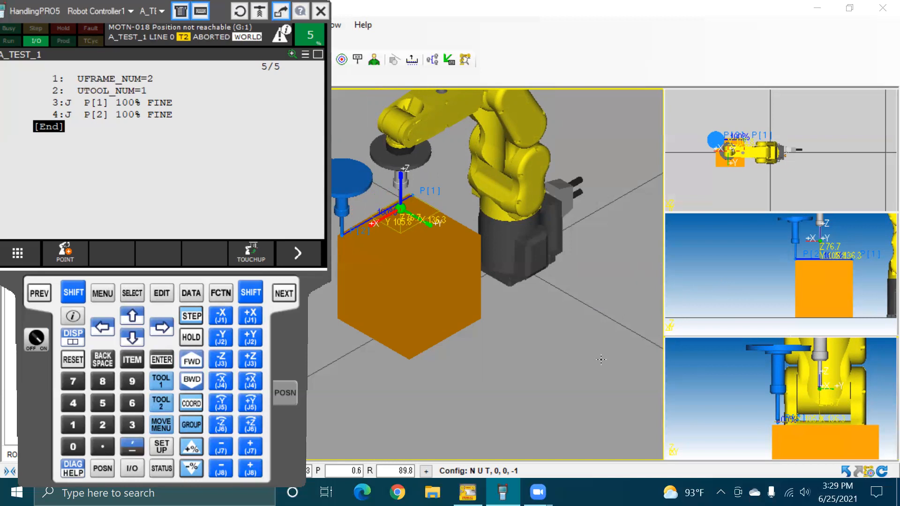
pyautogui.moveTo(260, 366)
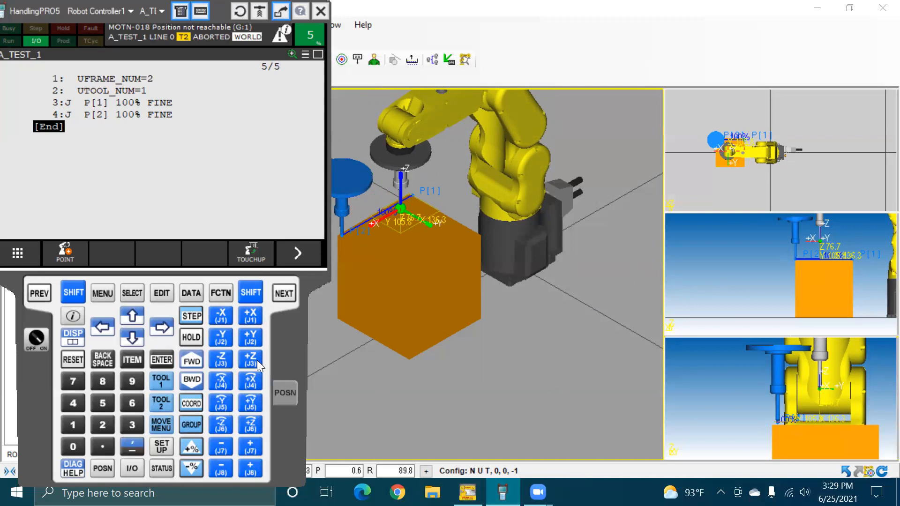
# Raise the tool to Z 102.2 and shift it back to X 120.0, ready to record P[3]
pyautogui.click(251, 359)
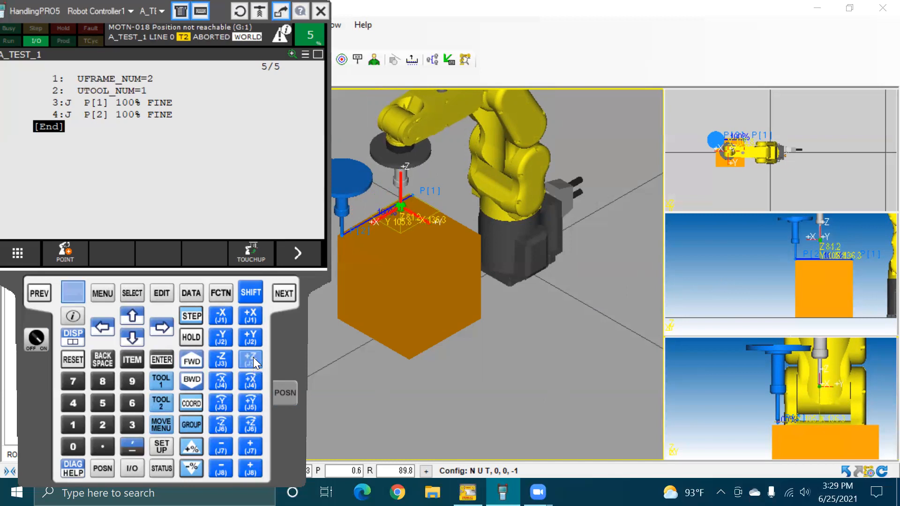
pyautogui.click(250, 359)
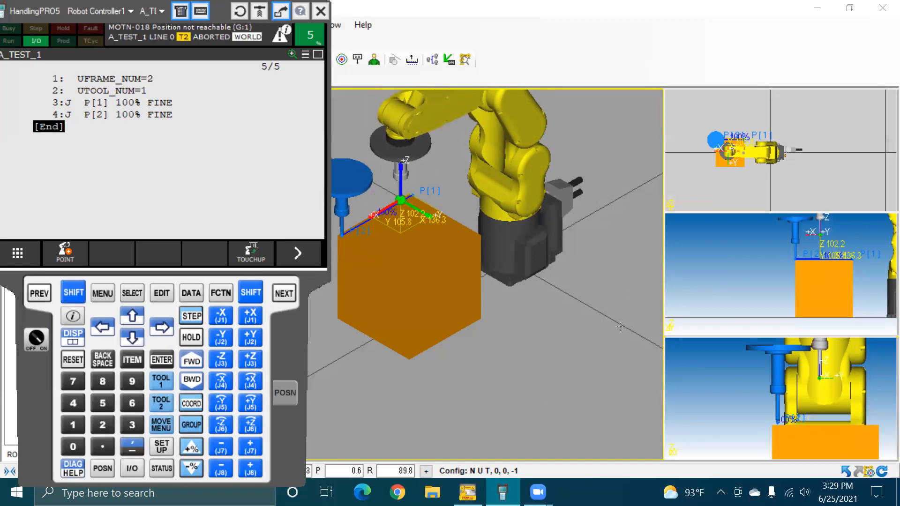
pyautogui.moveTo(598, 315)
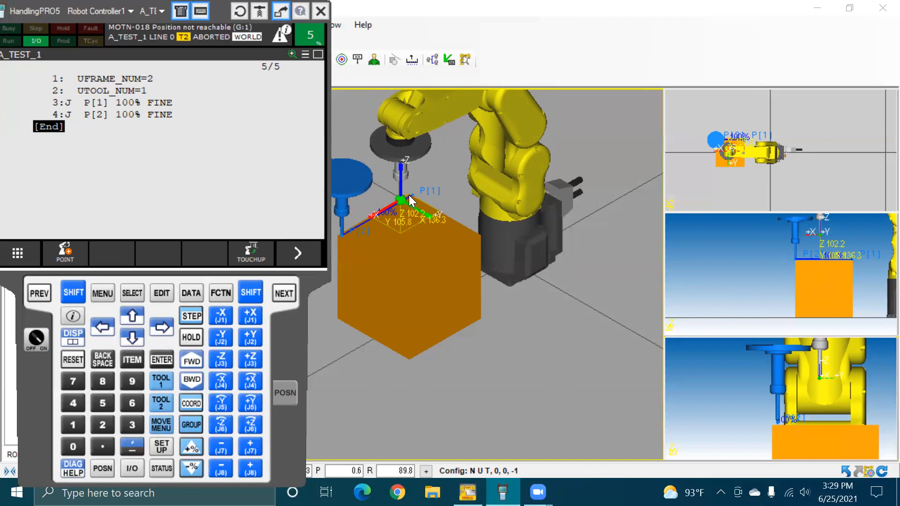
pyautogui.moveTo(341, 241)
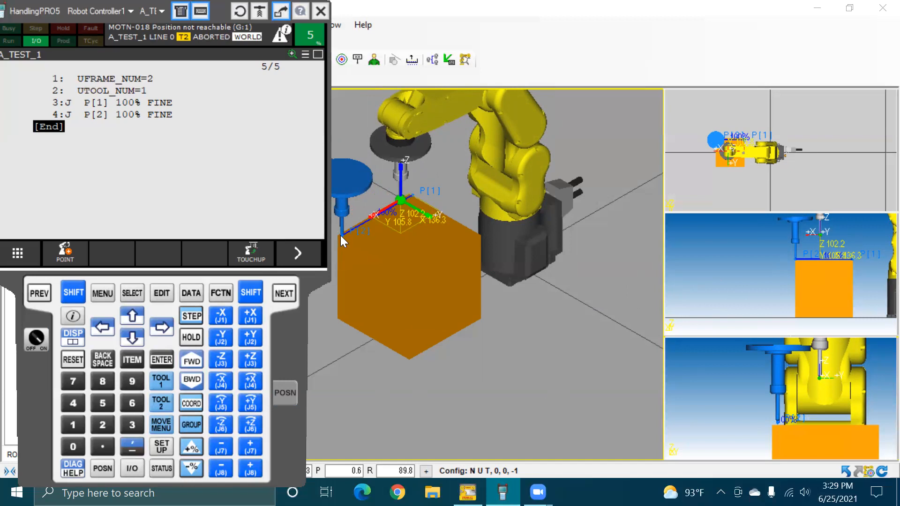
pyautogui.moveTo(392, 202)
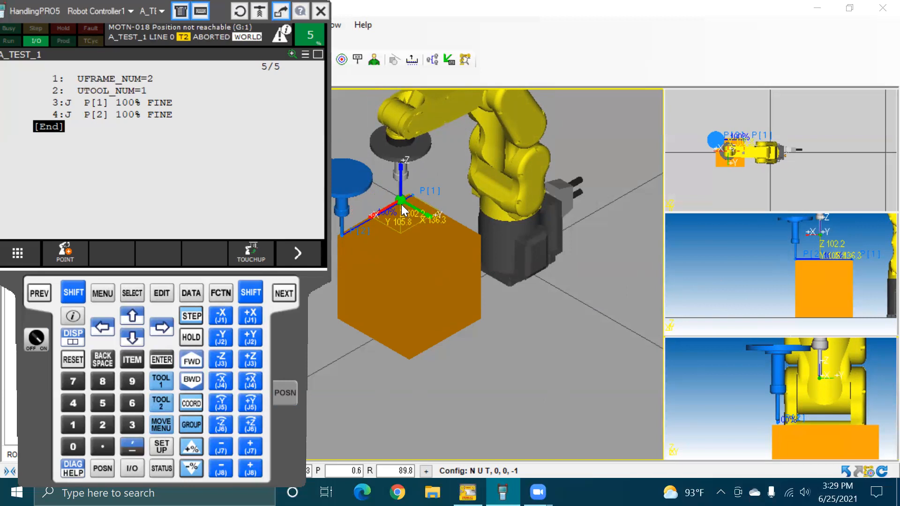
pyautogui.moveTo(405, 215)
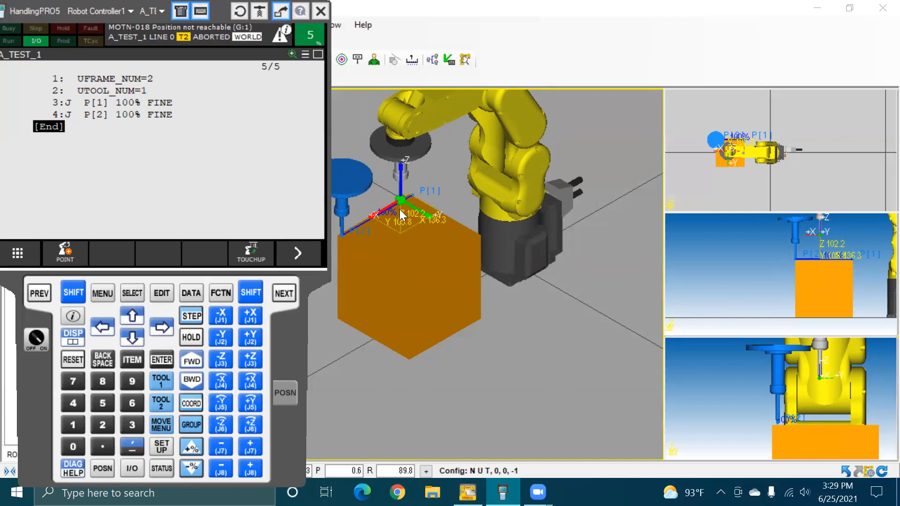
pyautogui.moveTo(406, 217)
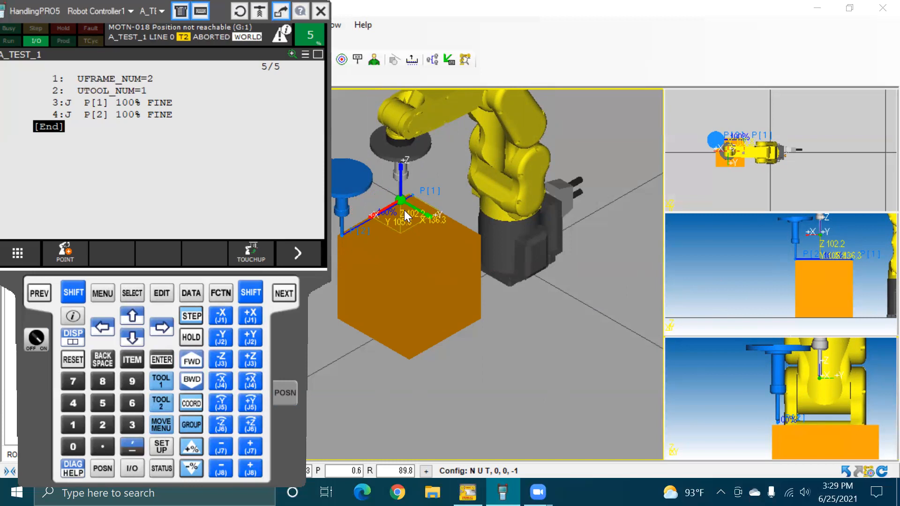
pyautogui.moveTo(402, 232)
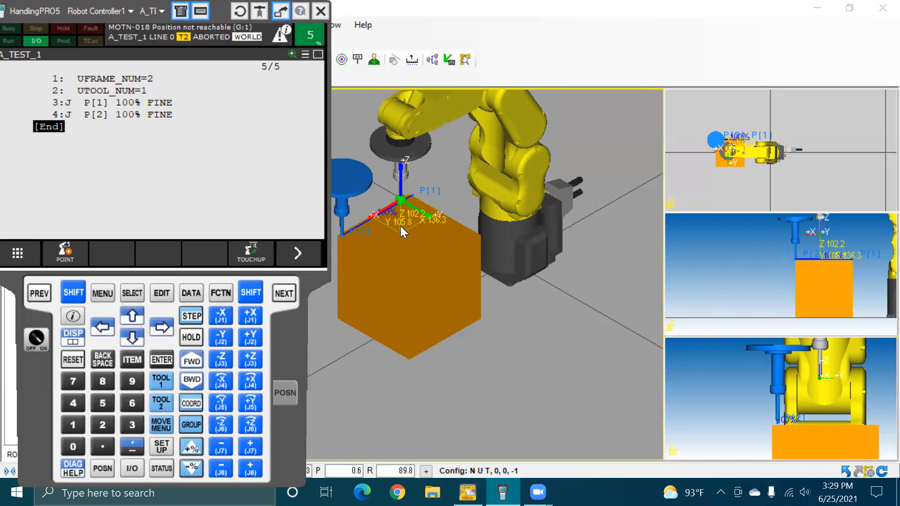
pyautogui.moveTo(355, 232)
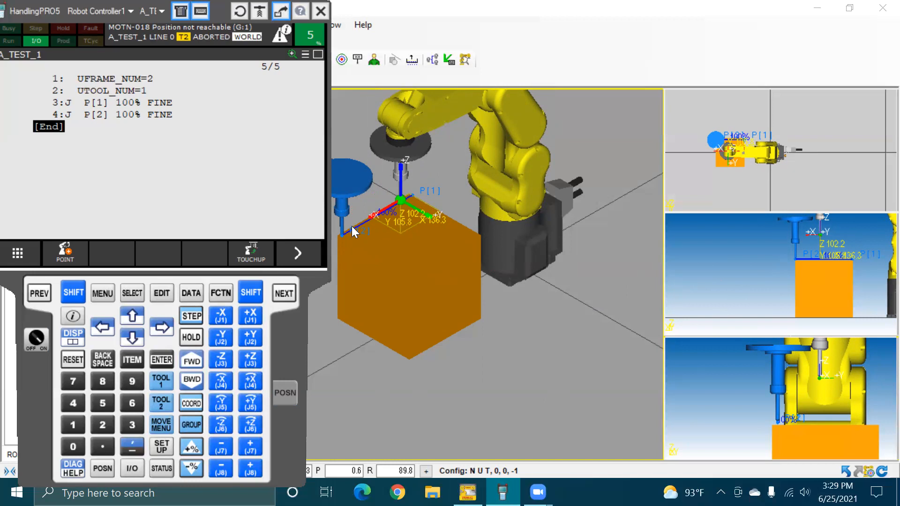
pyautogui.moveTo(351, 292)
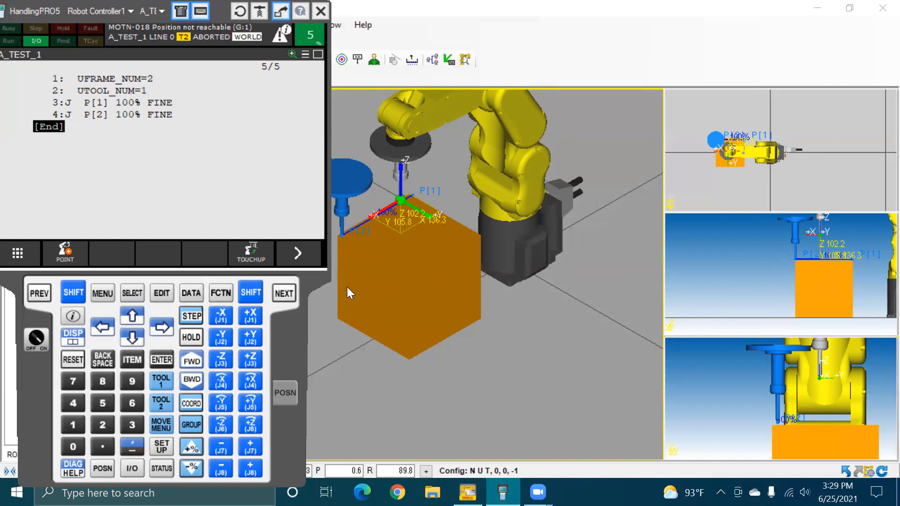
pyautogui.click(219, 314)
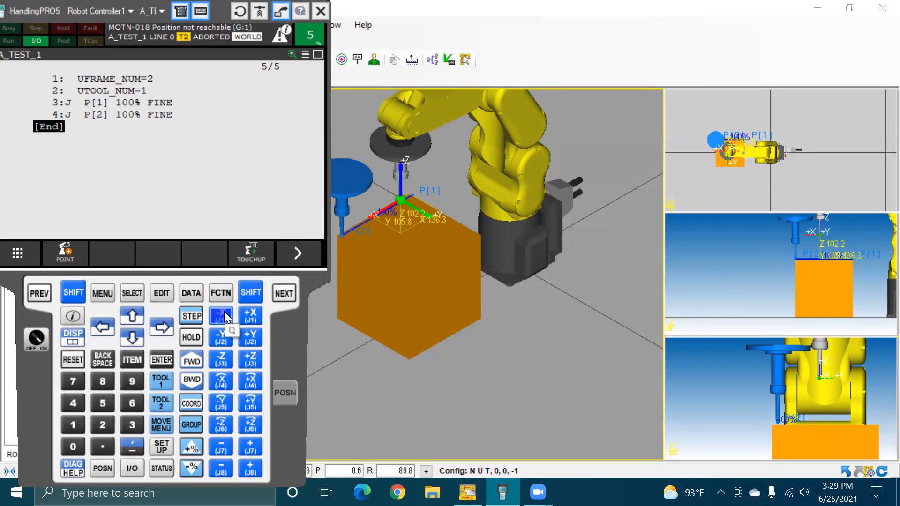
pyautogui.click(221, 315)
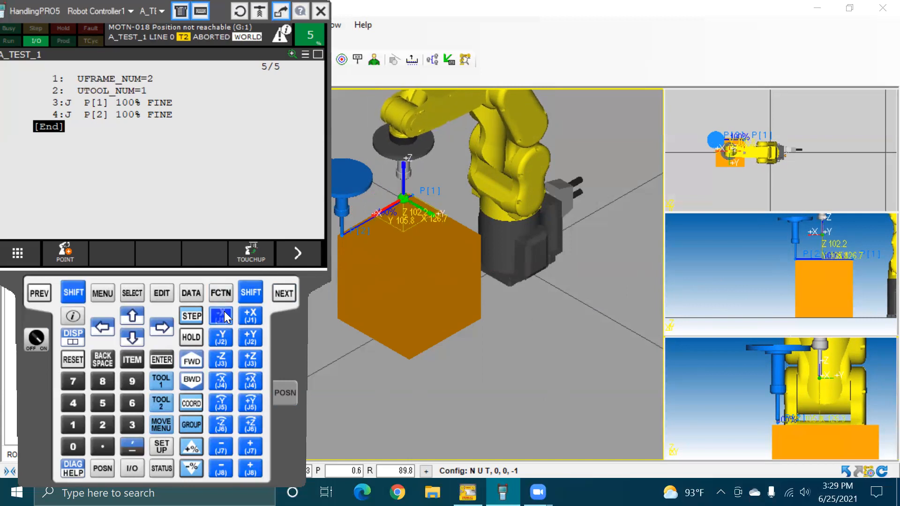
pyautogui.click(220, 315)
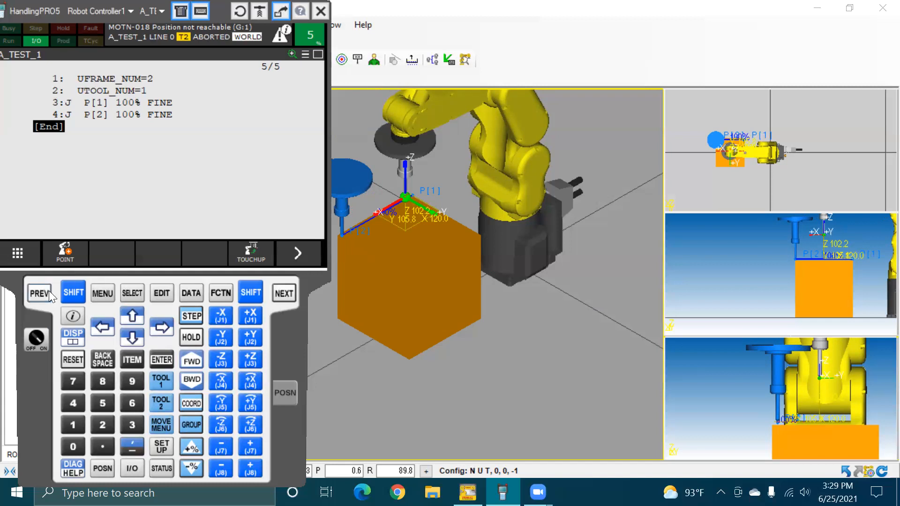
pyautogui.click(65, 252)
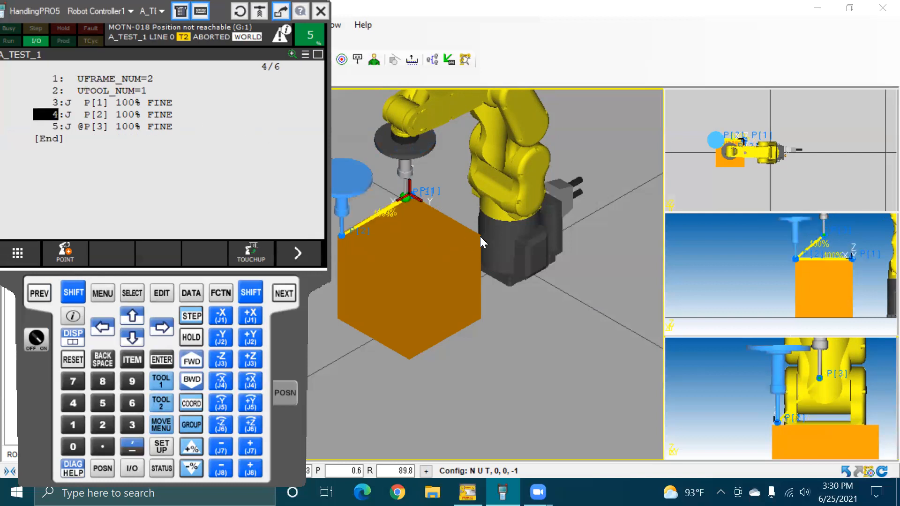
pyautogui.moveTo(276, 247)
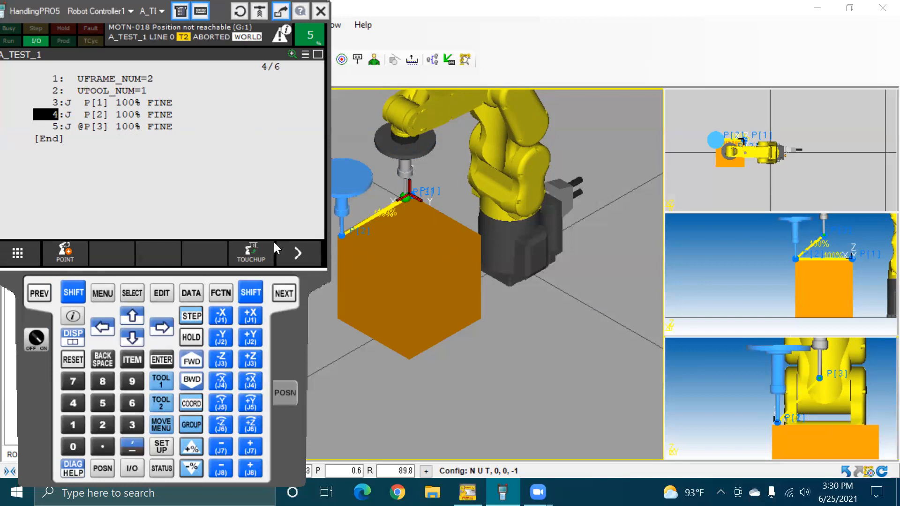
pyautogui.moveTo(167, 350)
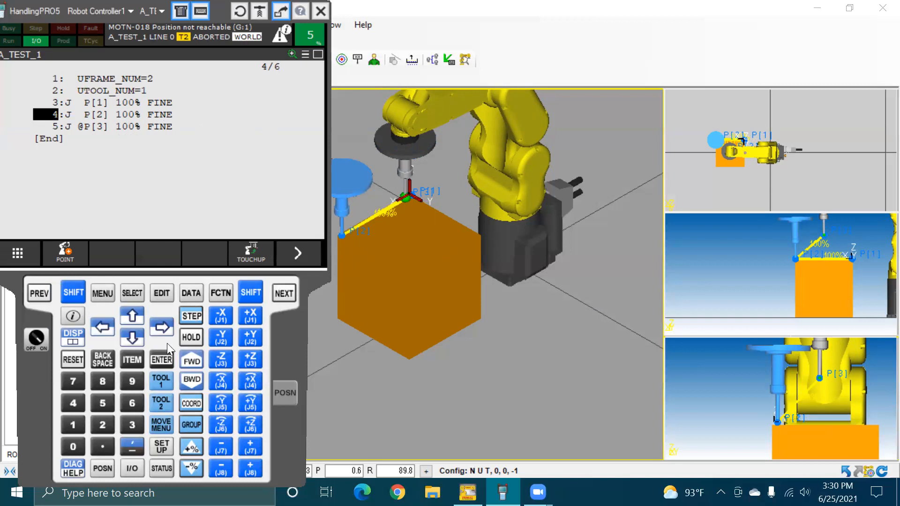
pyautogui.moveTo(249, 330)
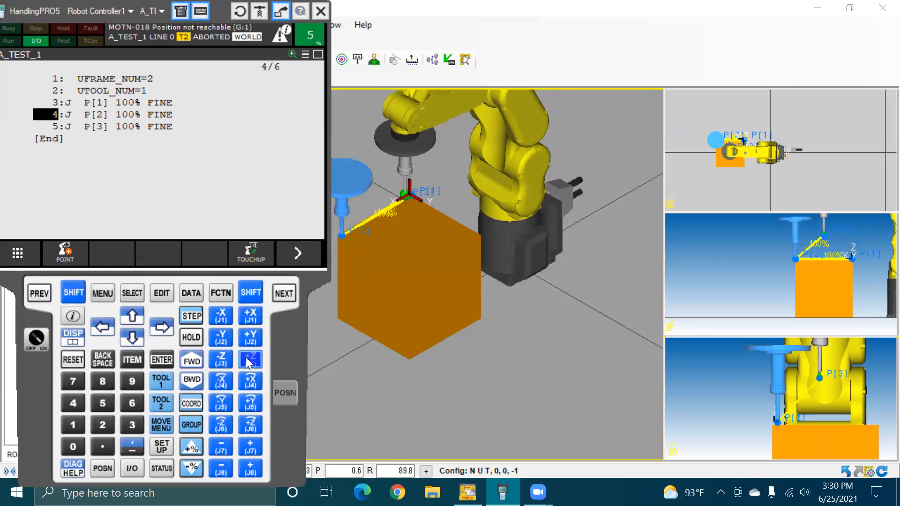
# At 1% override, lower the tool along Z and jog it in Y and X toward the box's right corner
pyautogui.click(220, 359)
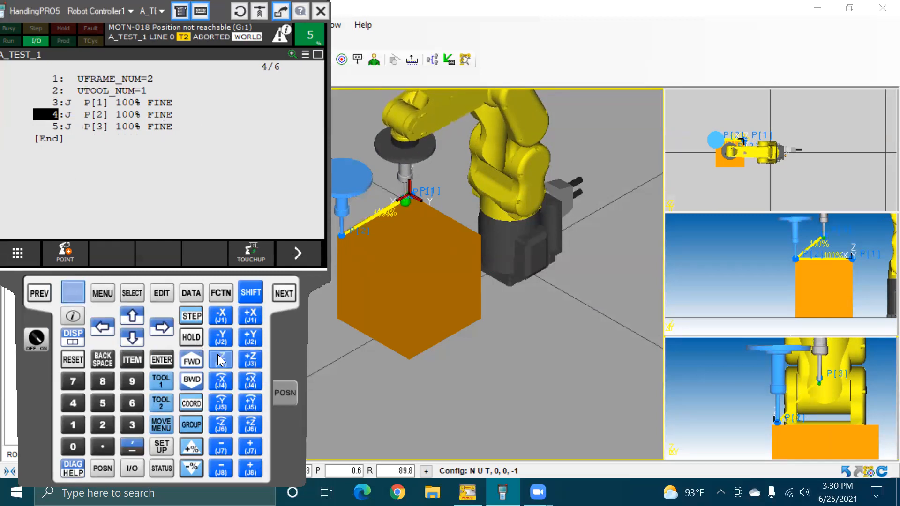
pyautogui.click(221, 359)
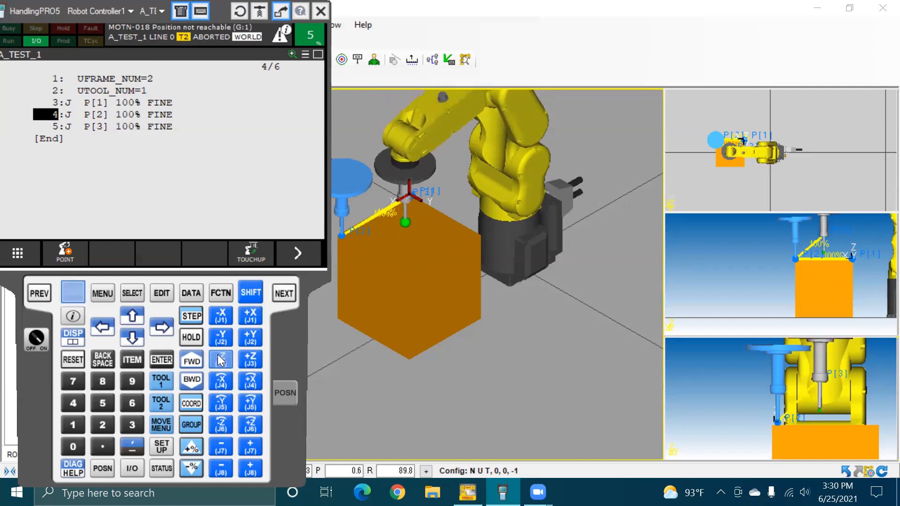
pyautogui.click(221, 359)
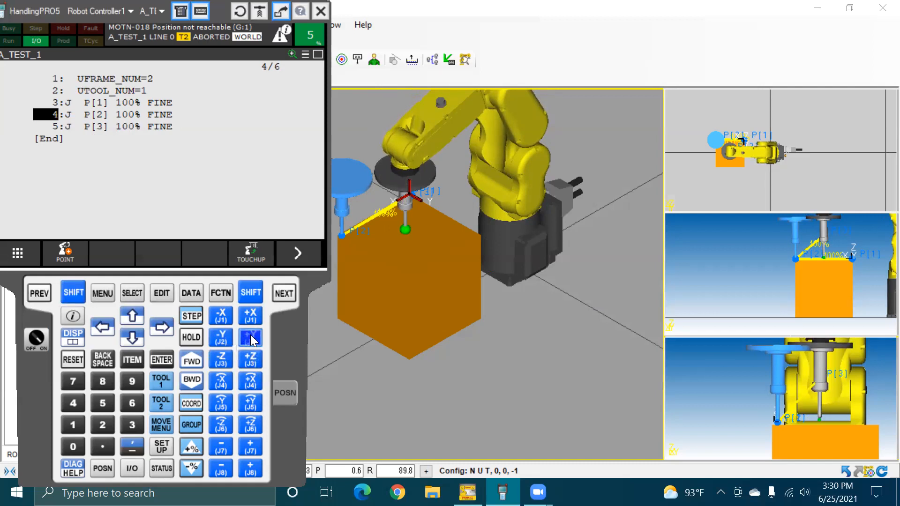
pyautogui.click(251, 337)
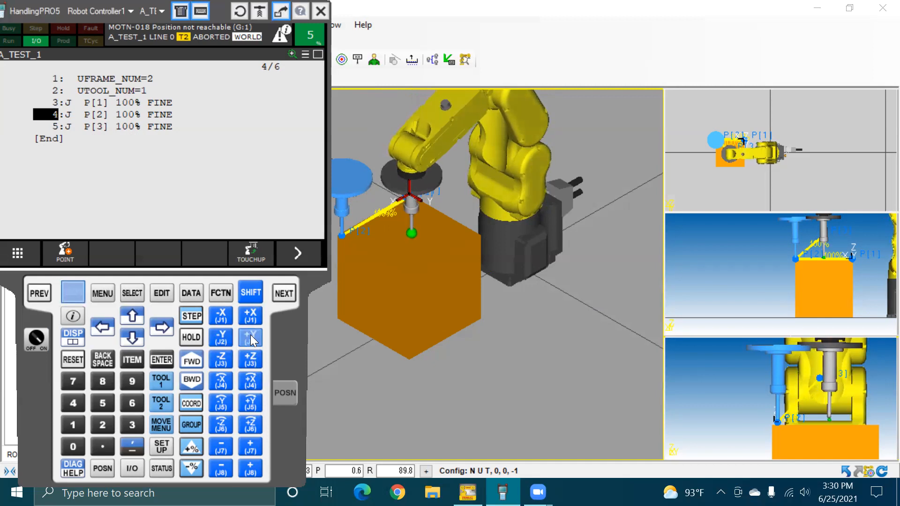
pyautogui.click(249, 337)
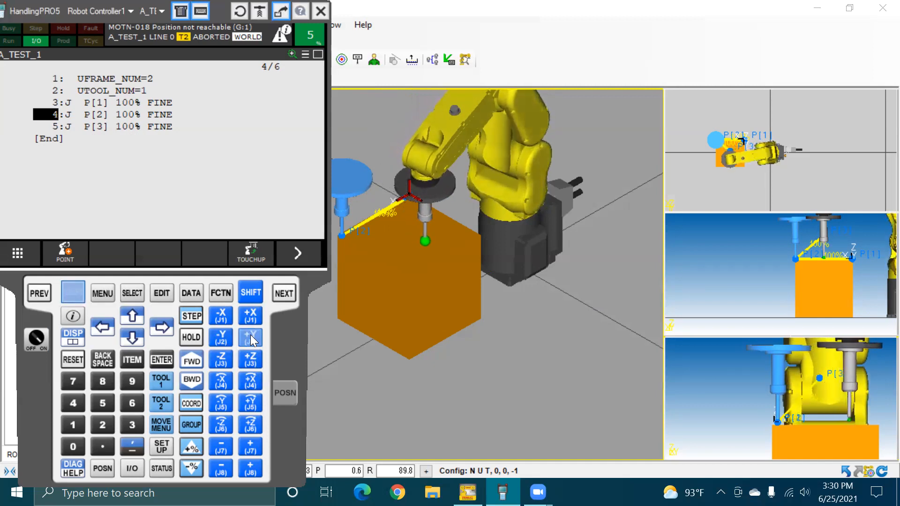
pyautogui.click(251, 337)
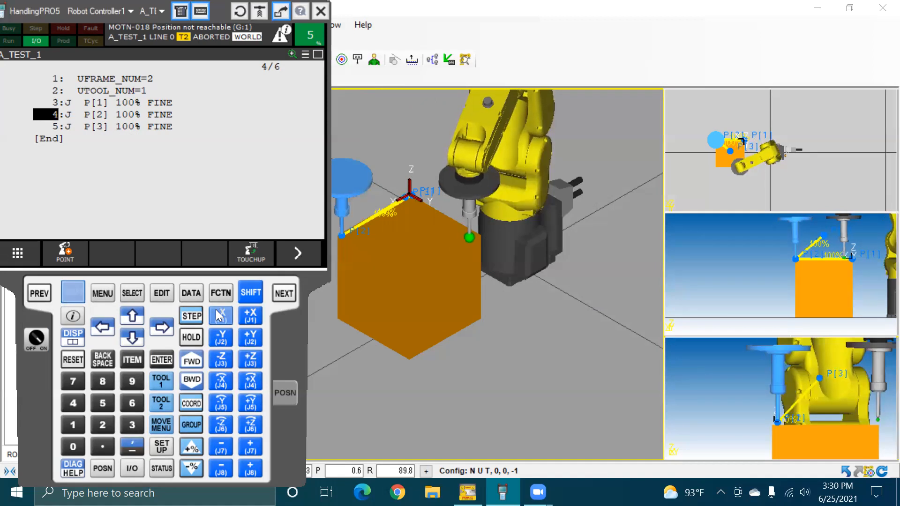
pyautogui.click(73, 292)
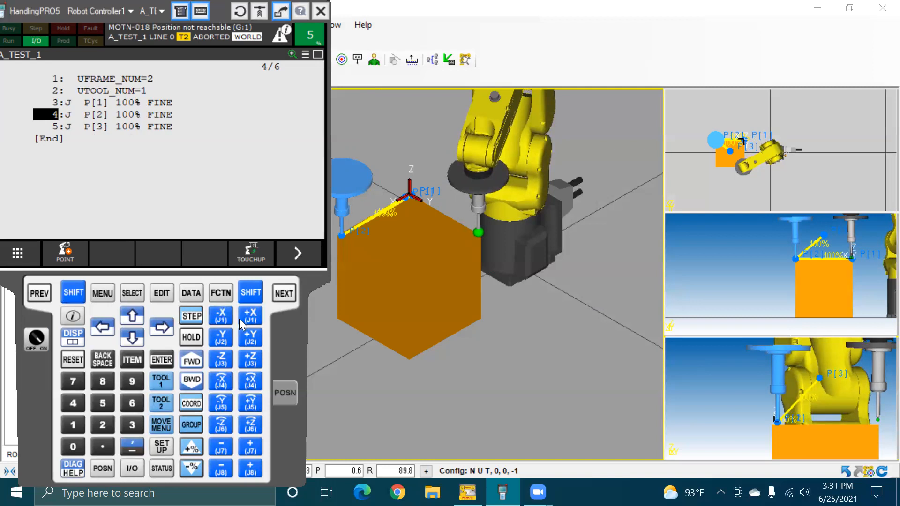
pyautogui.moveTo(338, 398)
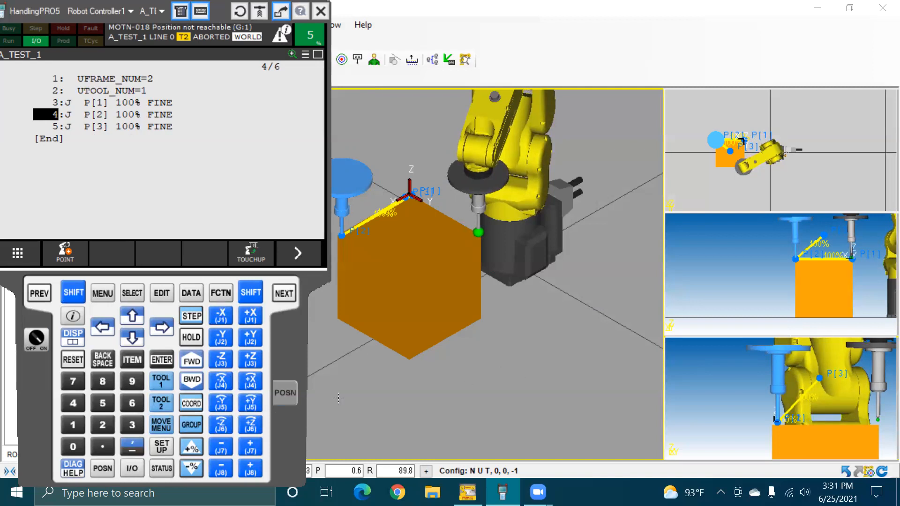
pyautogui.click(220, 337)
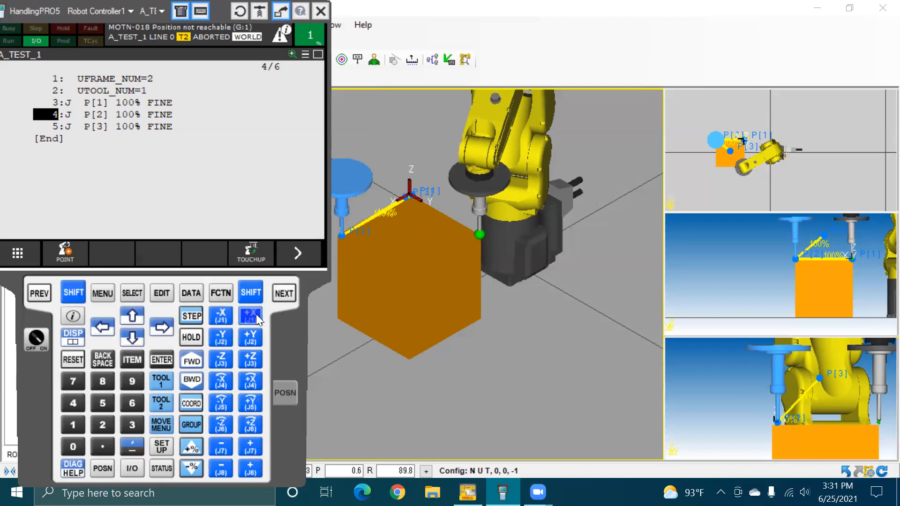
# Record lines 6 and 7 as J P[4] and J P[5] 100% FINE at the box's right corner
pyautogui.click(251, 316)
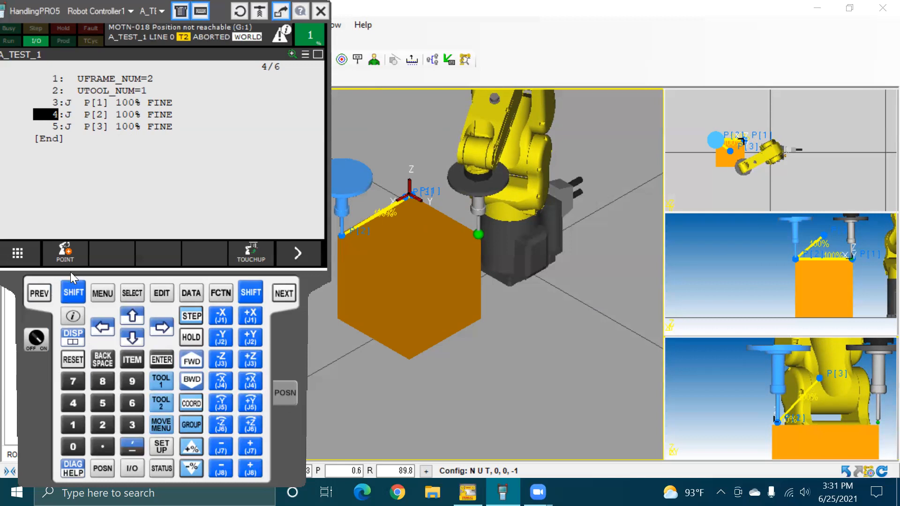
pyautogui.moveTo(63, 140)
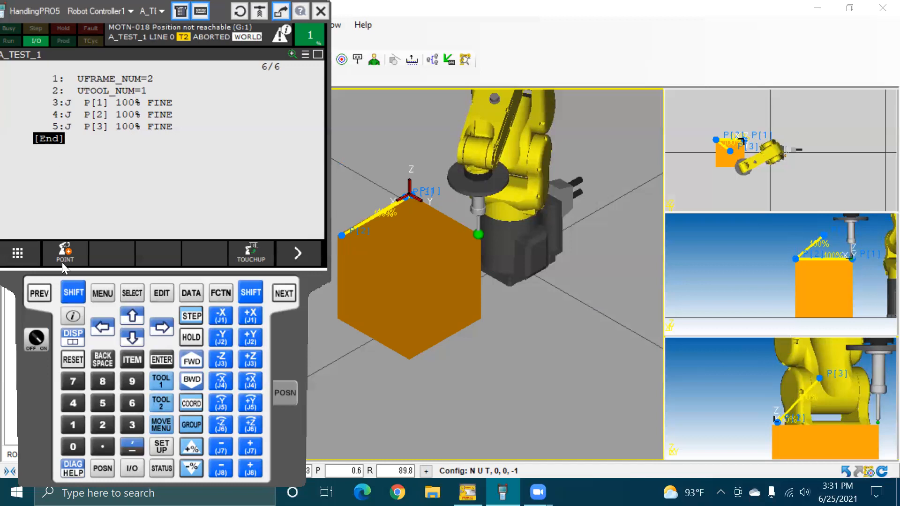
pyautogui.moveTo(65, 261)
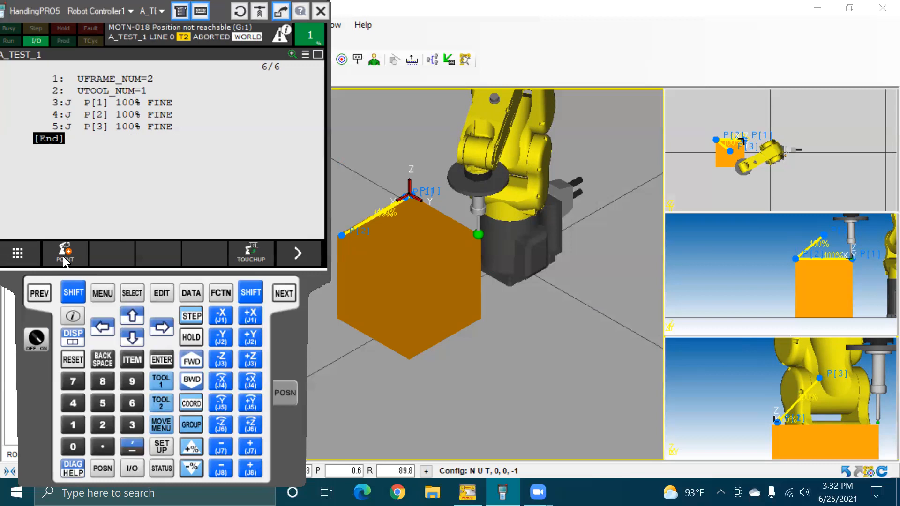
pyautogui.click(65, 252)
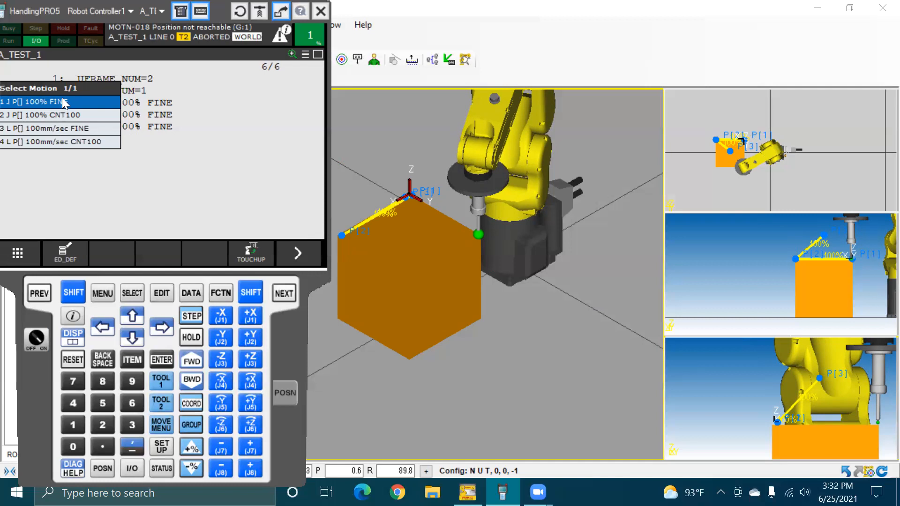
pyautogui.click(32, 102)
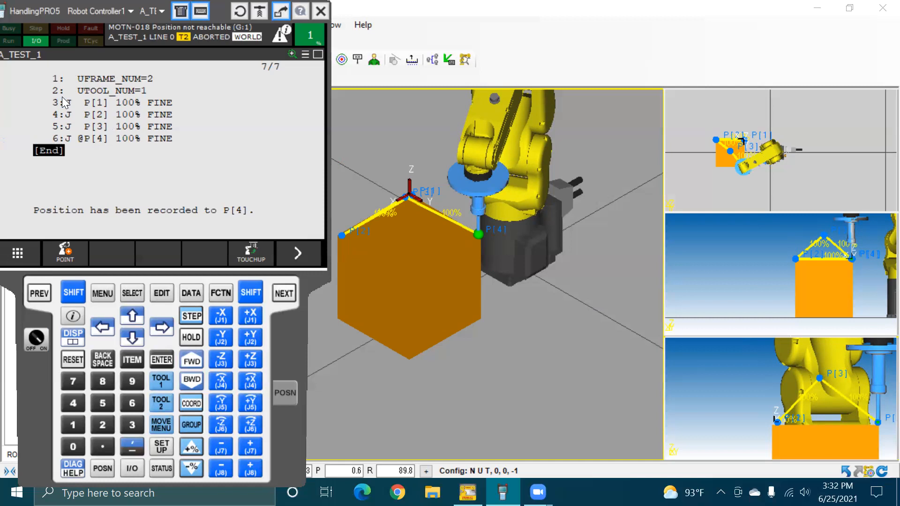
pyautogui.moveTo(85, 249)
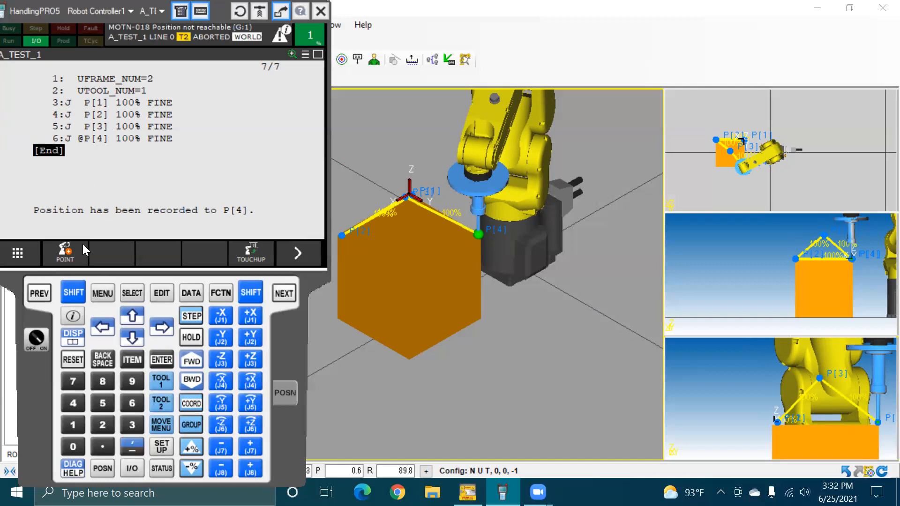
pyautogui.click(64, 252)
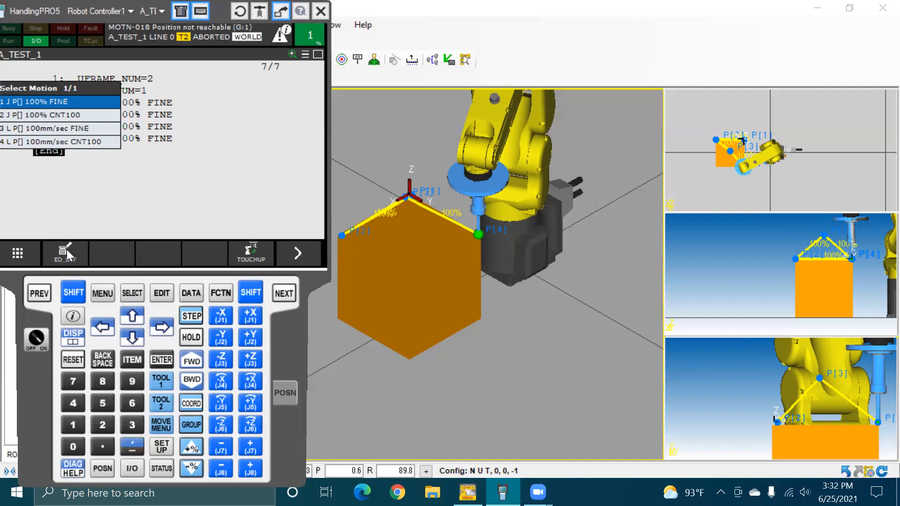
pyautogui.click(33, 101)
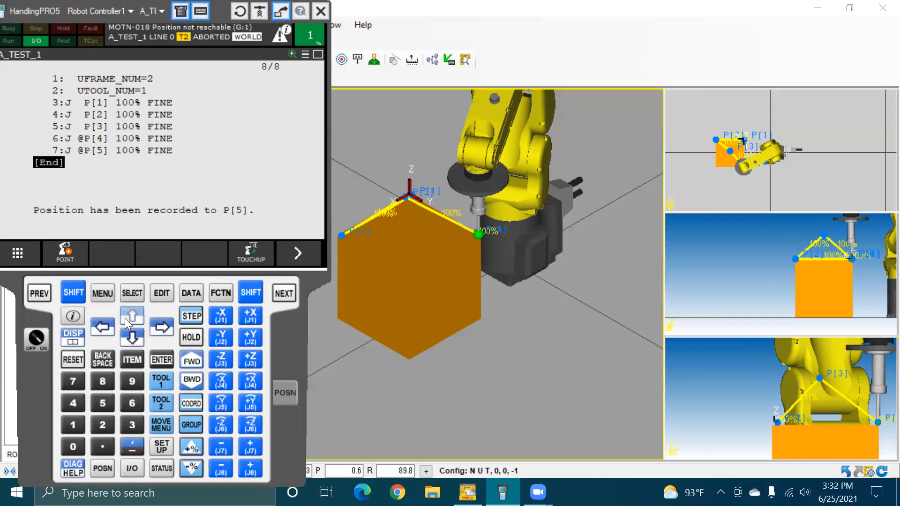
# Change line 7's position number to P[1] so the program returns to the start point
pyautogui.click(131, 316)
pyautogui.write('1')
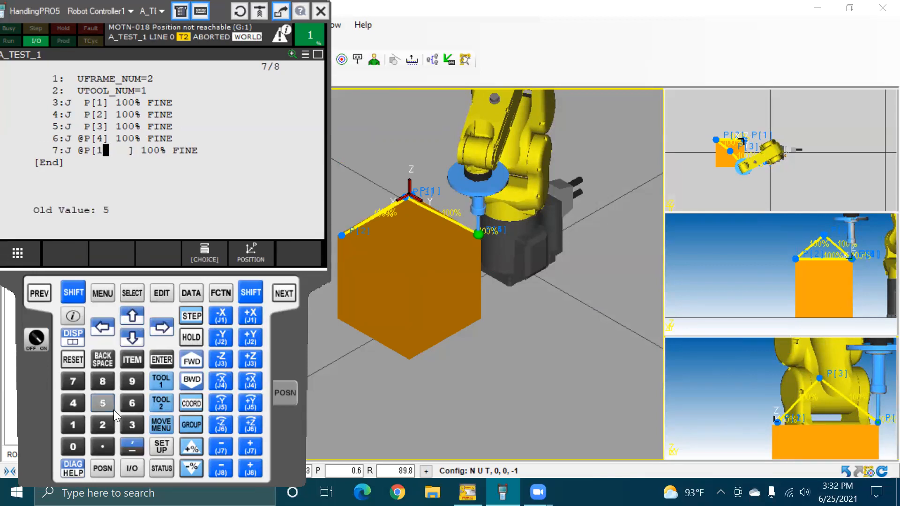
pyautogui.click(160, 359)
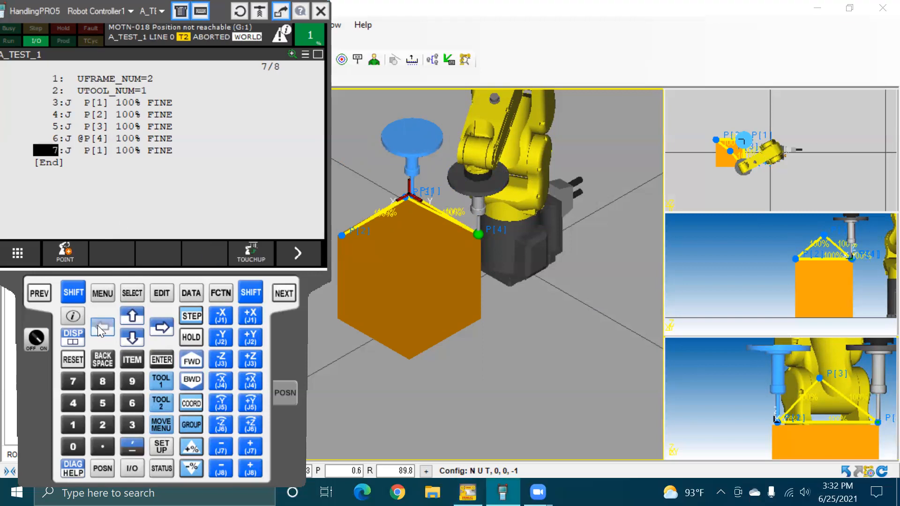
pyautogui.moveTo(137, 341)
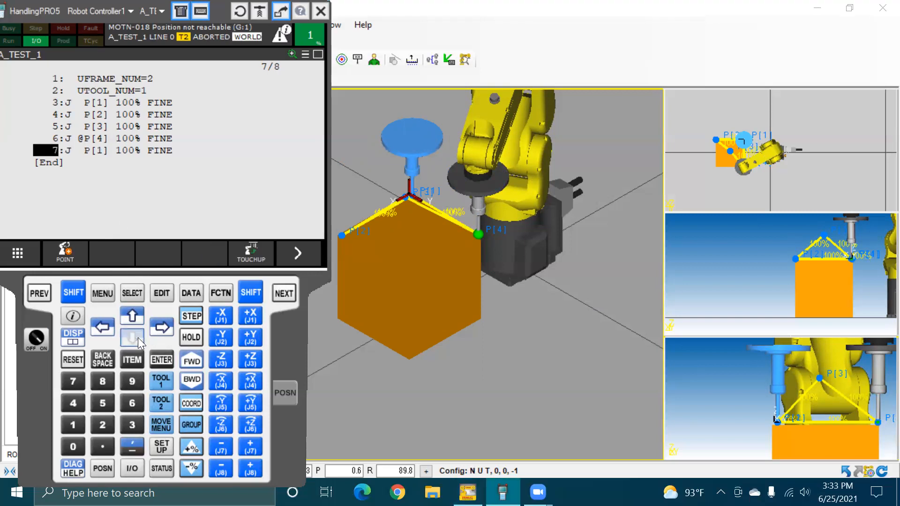
pyautogui.click(131, 335)
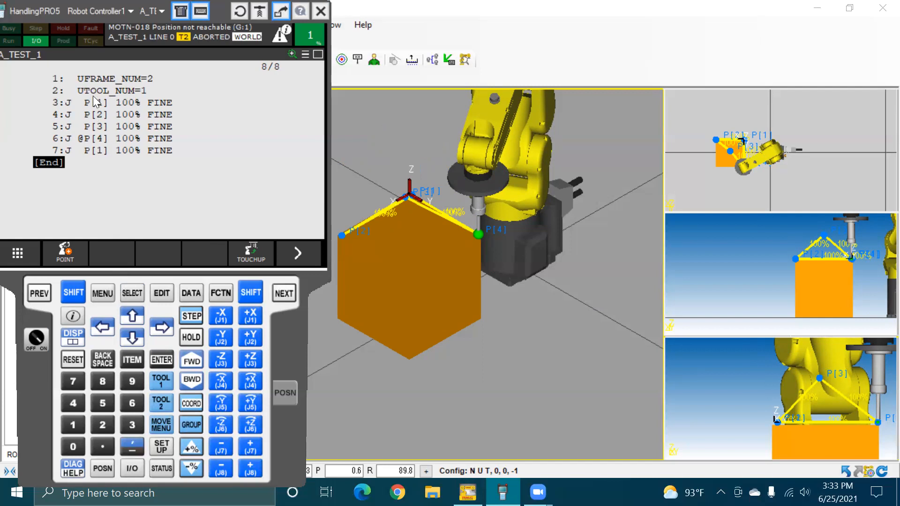
pyautogui.moveTo(54, 259)
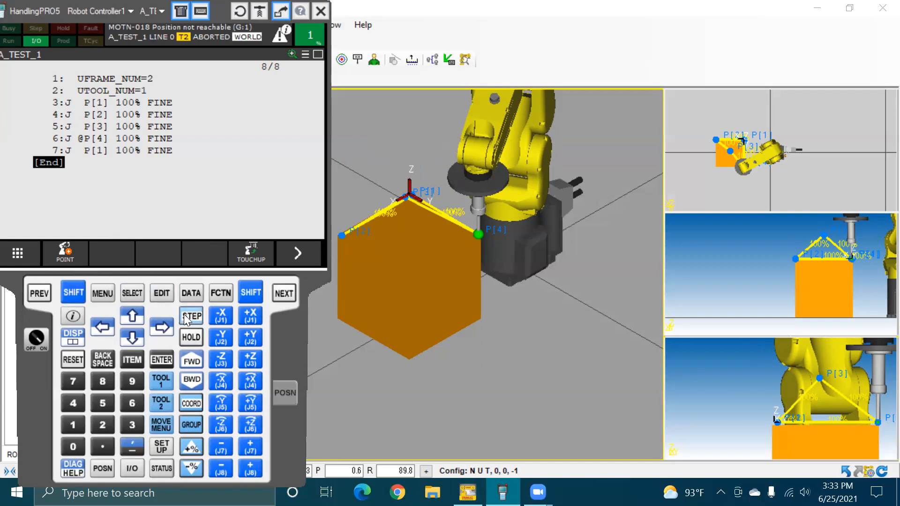
# Turn on STEP single-line execution with the override at 35%, cursor on line 1
pyautogui.click(191, 316)
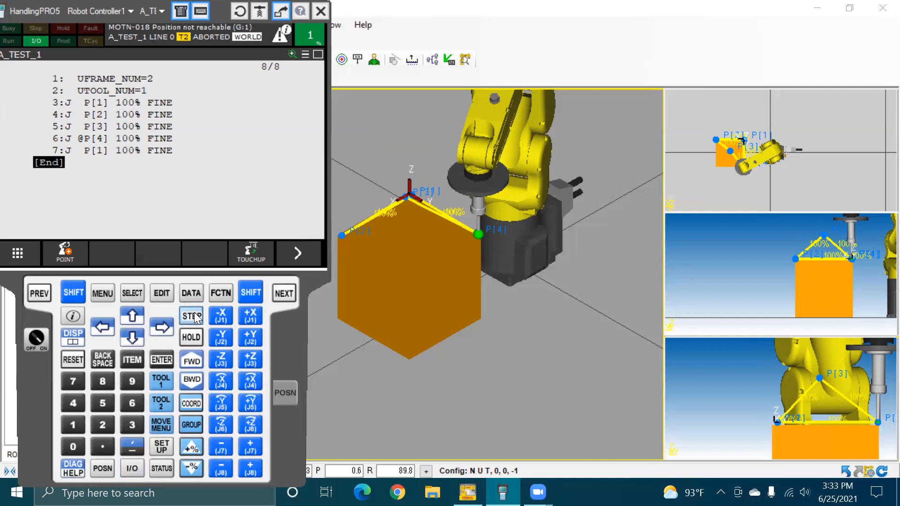
pyautogui.click(191, 316)
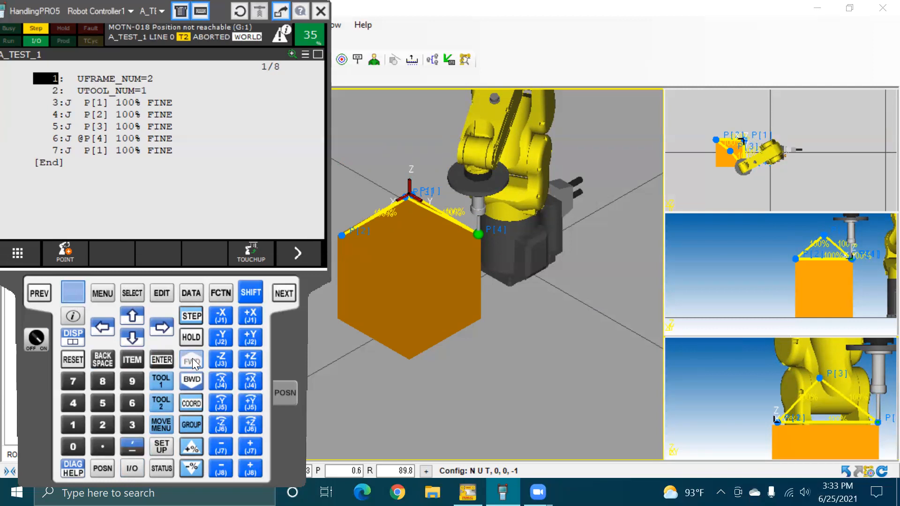
# Step A_TEST_1 forward so the robot moves through P[1], P[2] and P[3]
pyautogui.click(191, 359)
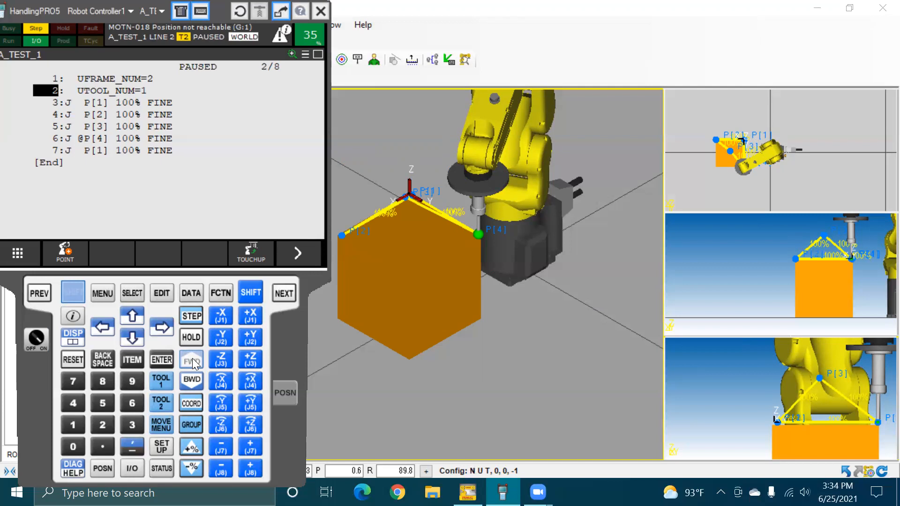
pyautogui.click(191, 359)
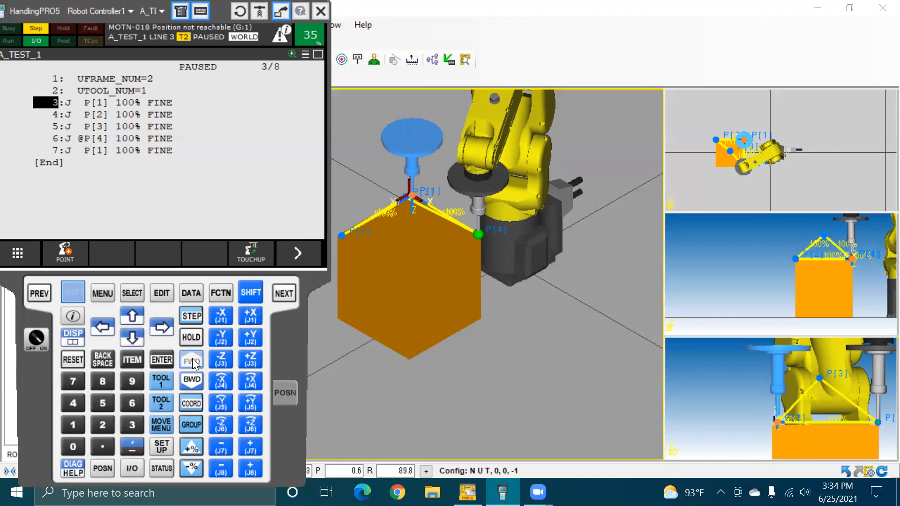
pyautogui.click(191, 360)
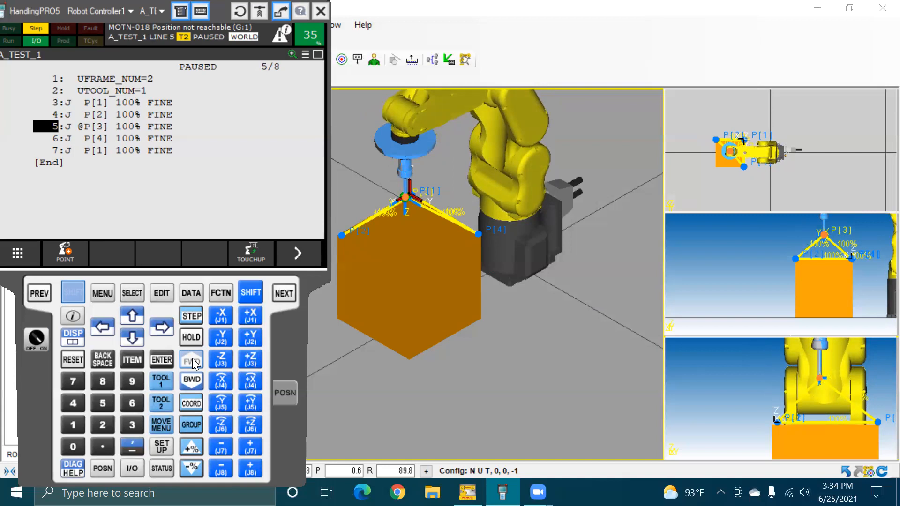
# Continue stepping so the robot reaches P[4] and heads back toward P[1]
pyautogui.click(191, 359)
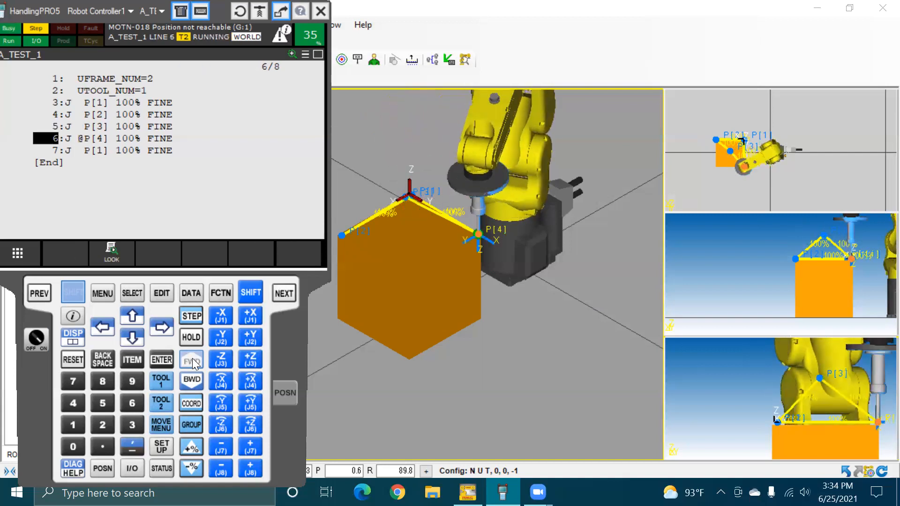
pyautogui.click(191, 336)
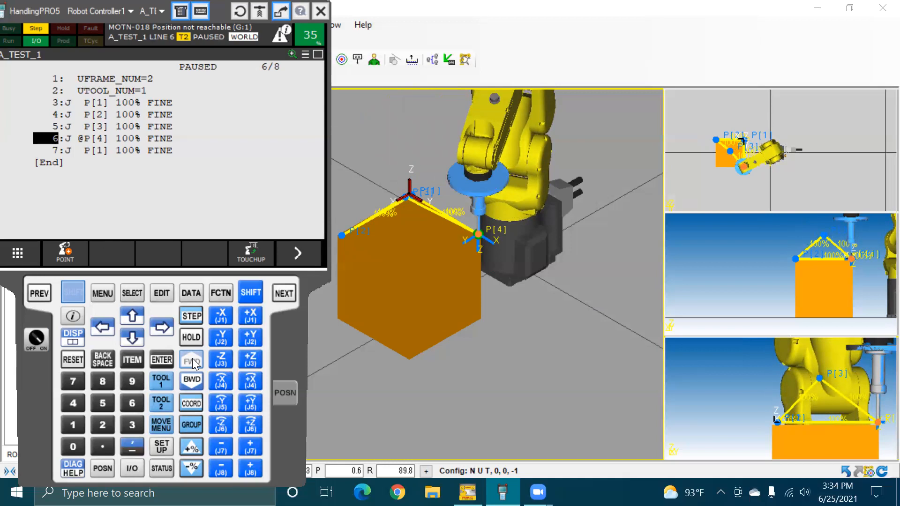
pyautogui.click(192, 359)
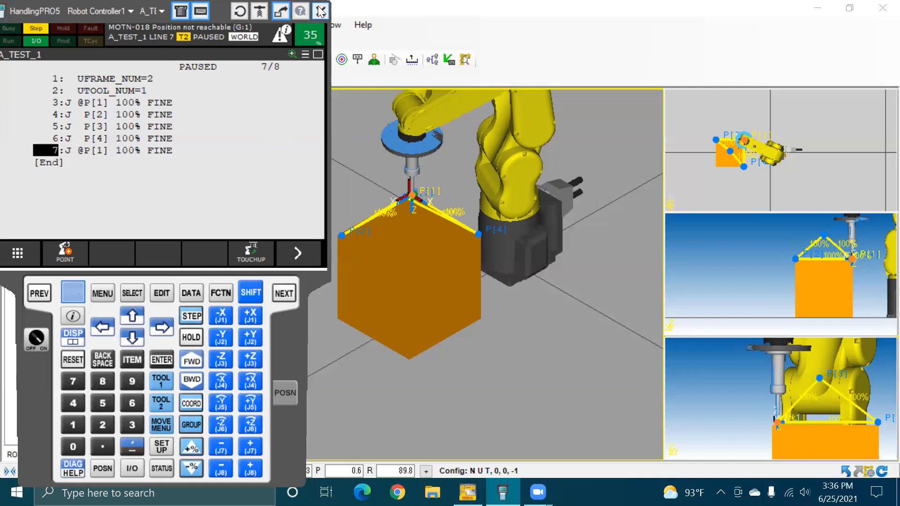
# Close the virtual teach pendant after the final return move to P[1]
pyautogui.click(320, 11)
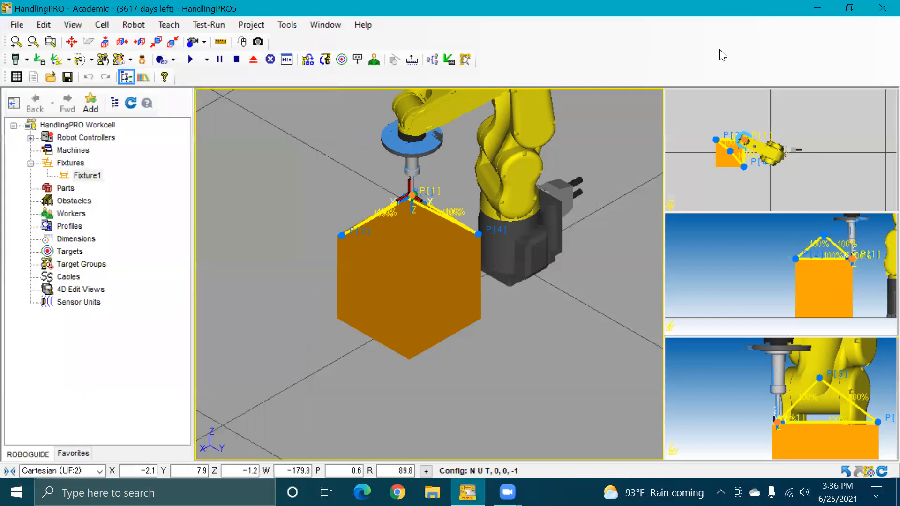